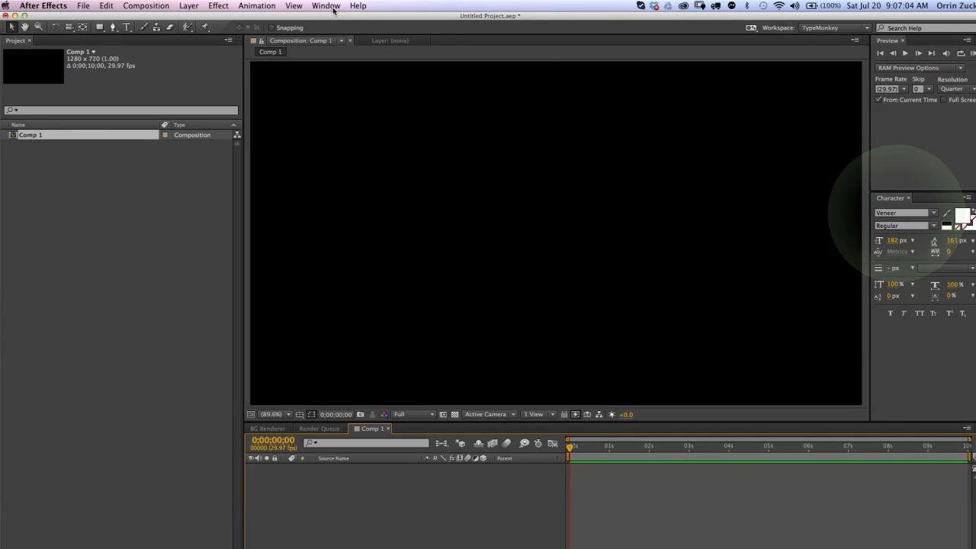
# - Launch the TypeMonkey script panel from the Window menu beside the empty composition
pyautogui.click(326, 6)
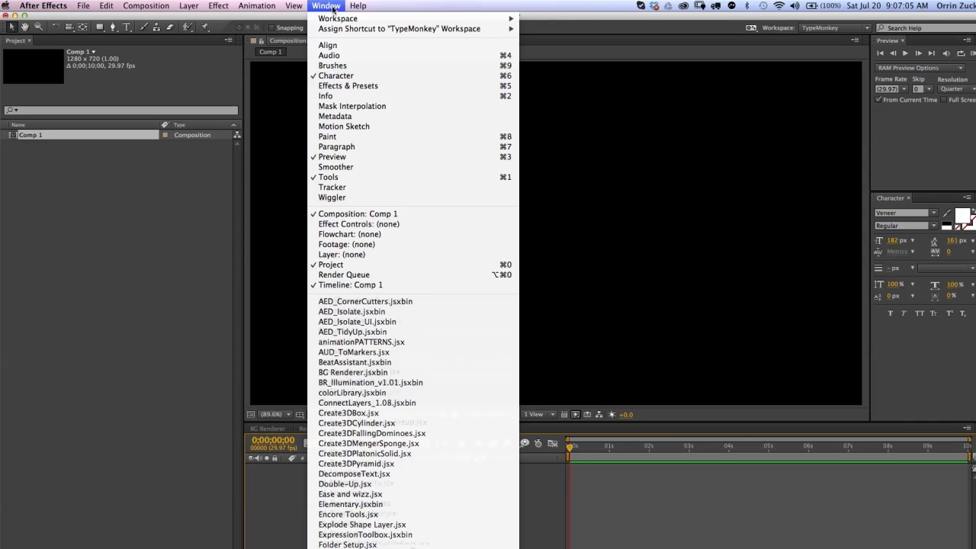
pyautogui.click(327, 6)
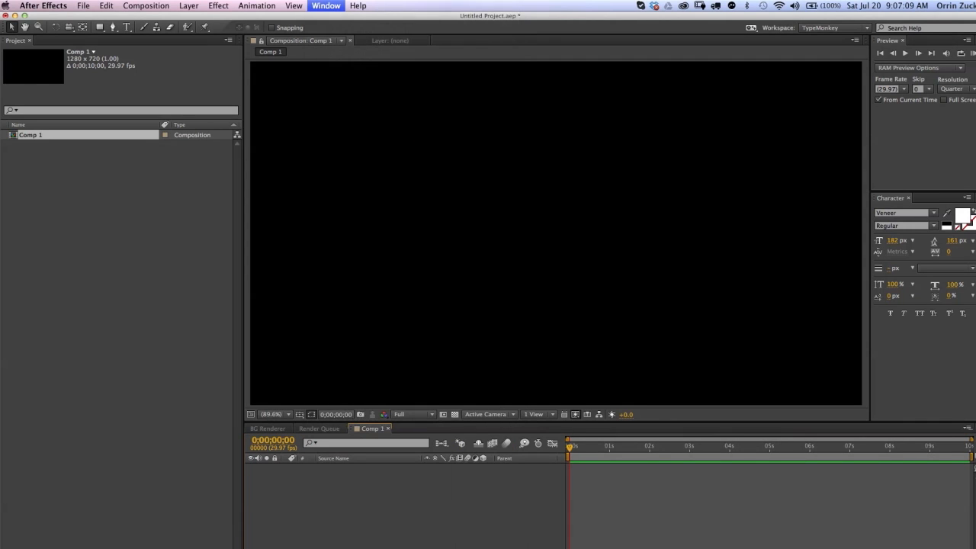
pyautogui.click(326, 6)
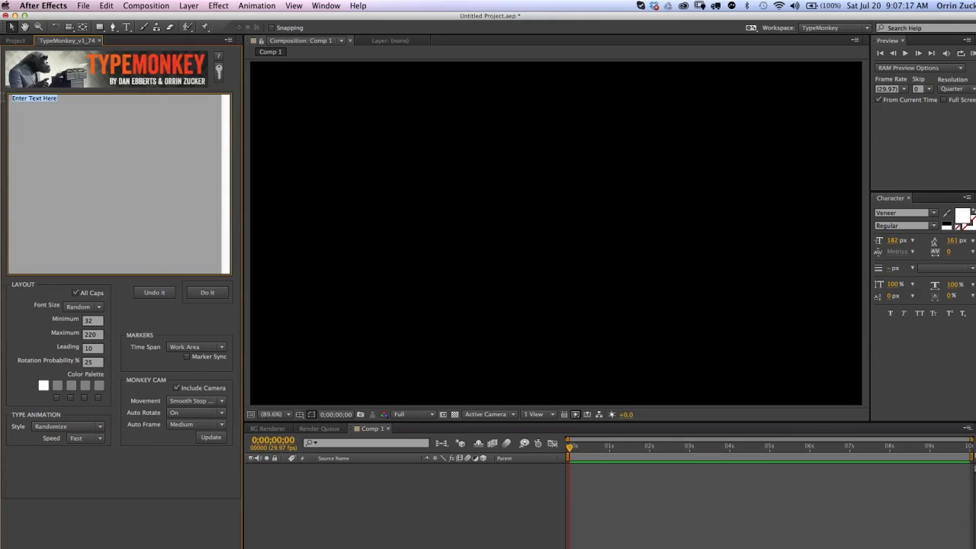
# - Enter 'Introducing typemonkey a new kinetic type generator for after effects let the monkey' and run Do It
pyautogui.write('Introducing typemonkey a new kinetic type generator for after effects let the monkey do it.')
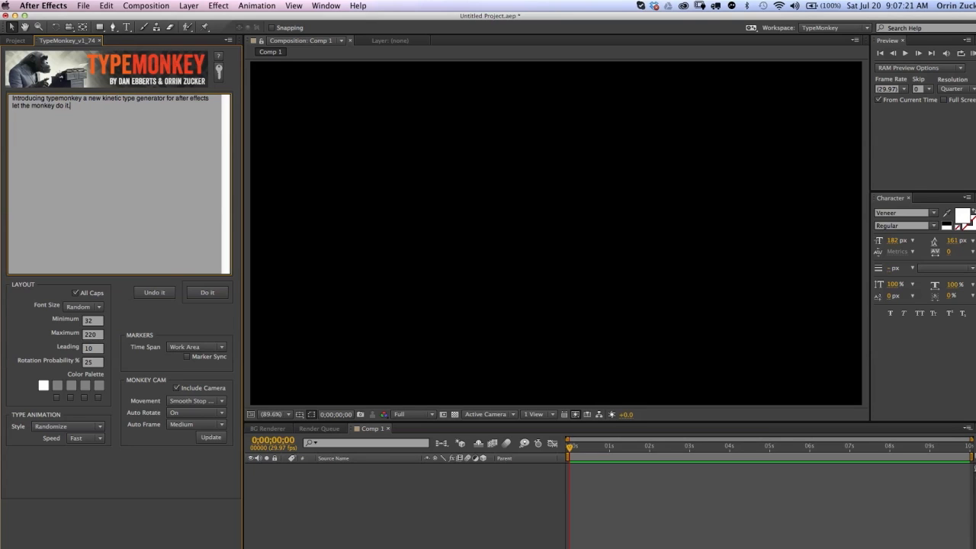
pyautogui.click(208, 293)
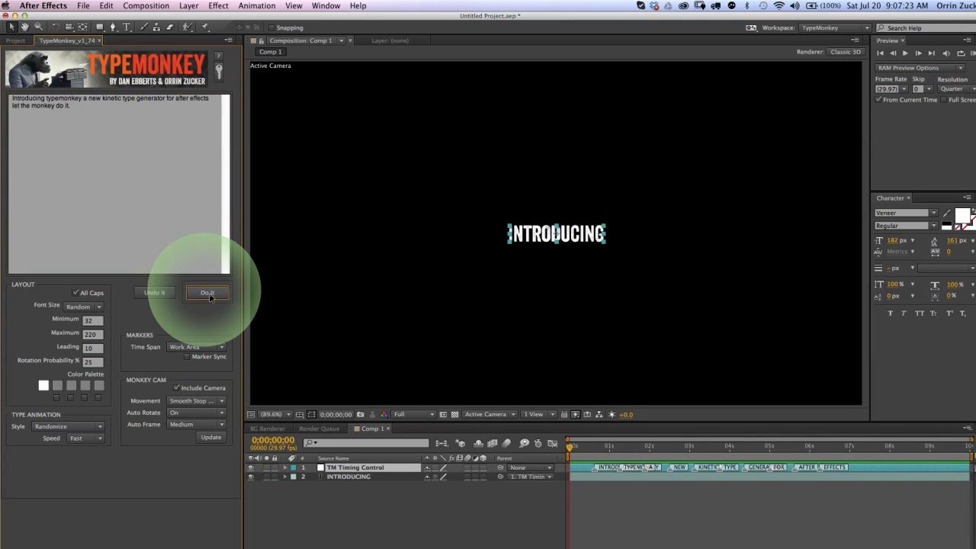
pyautogui.click(207, 293)
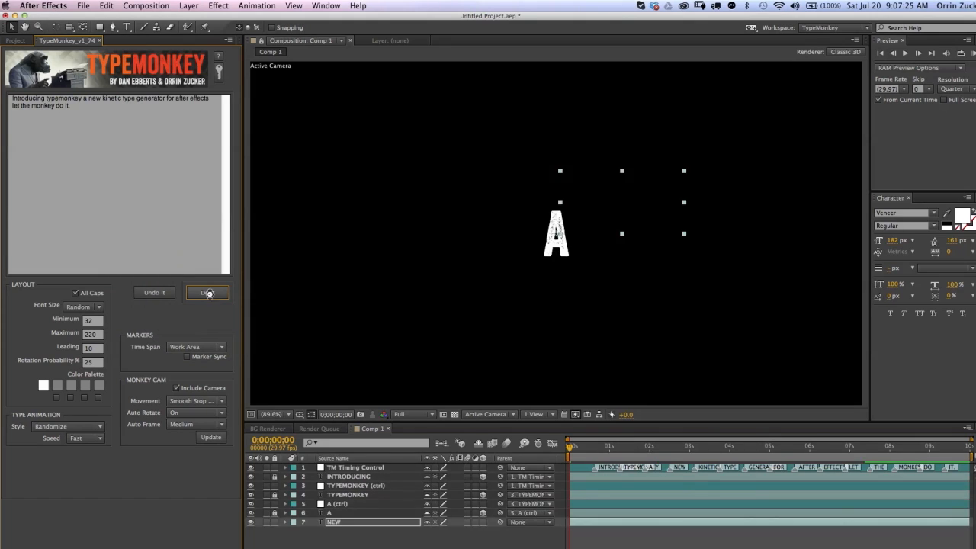
pyautogui.click(207, 293)
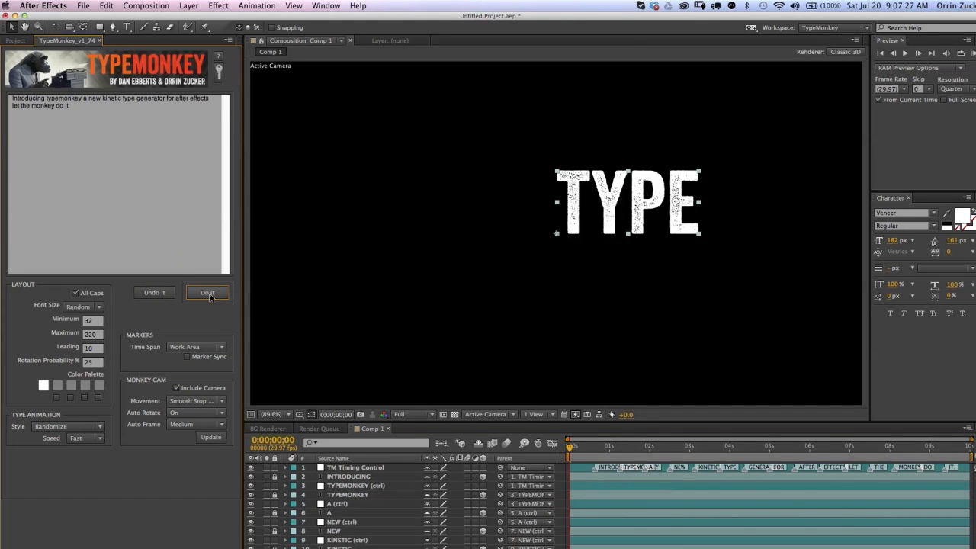
pyautogui.click(208, 293)
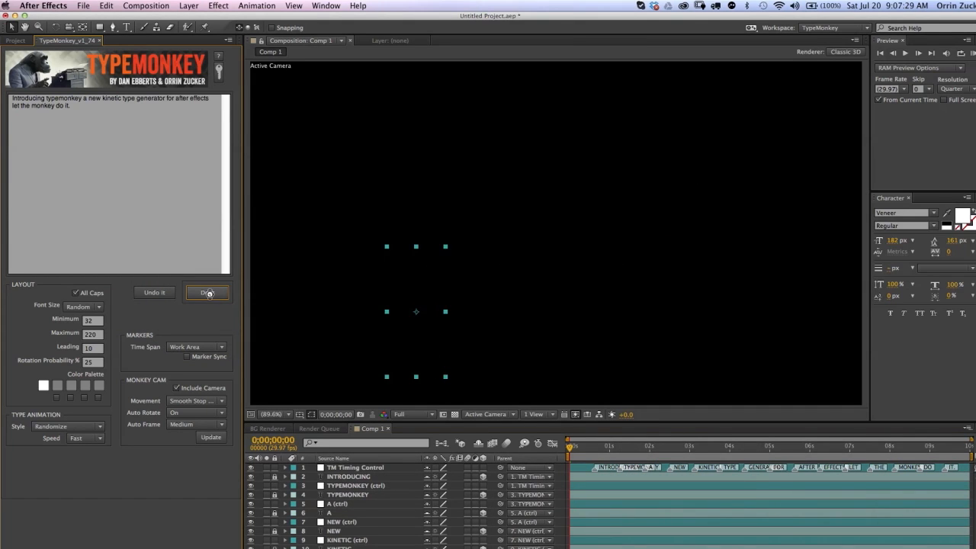
pyautogui.click(208, 293)
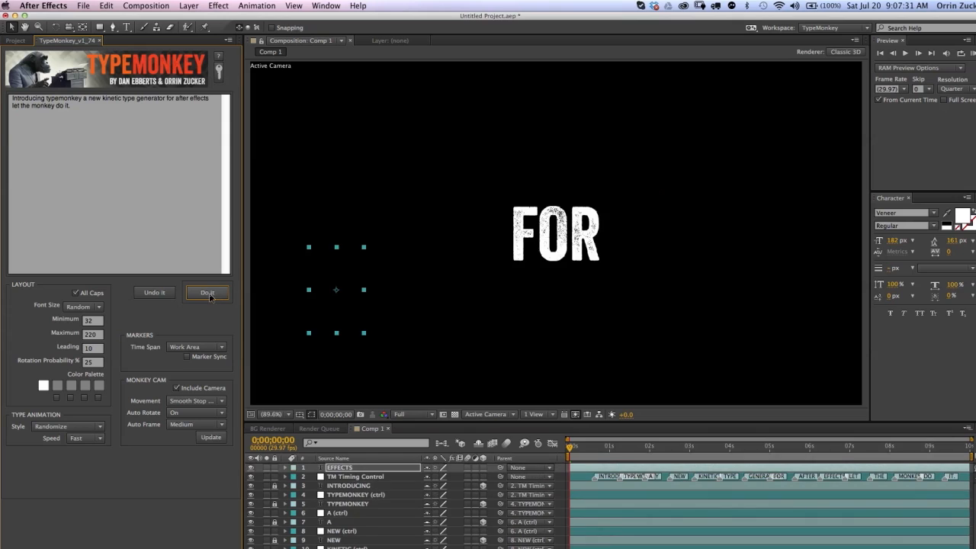
pyautogui.click(208, 293)
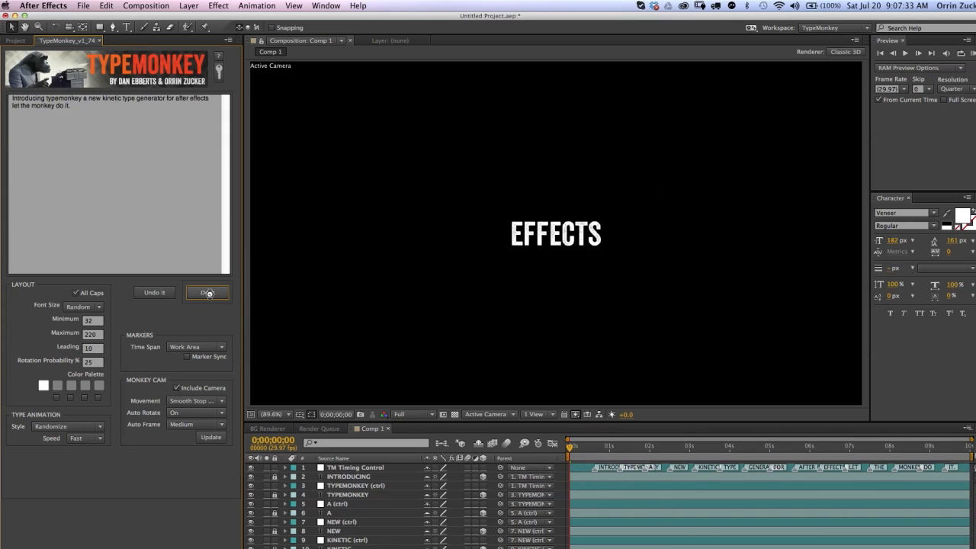
pyautogui.click(208, 293)
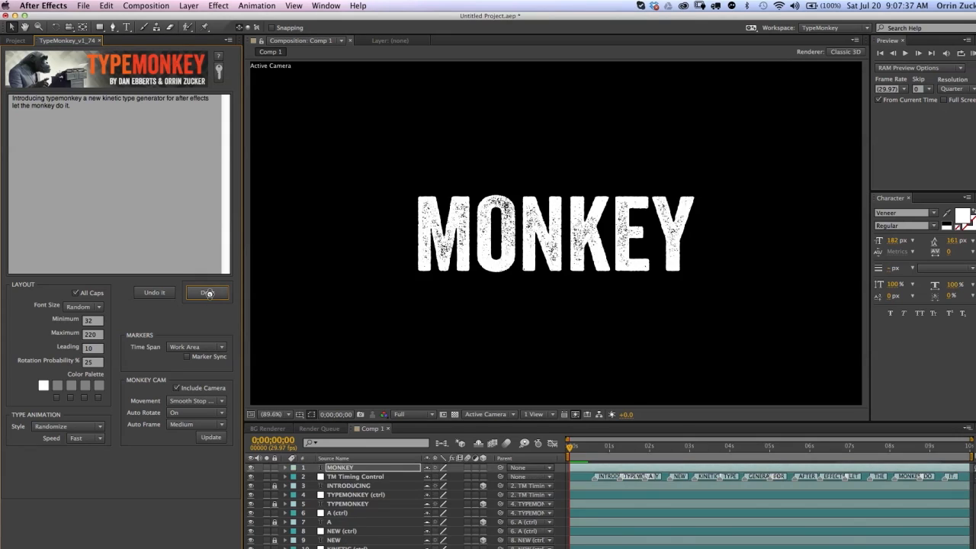
pyautogui.click(208, 293)
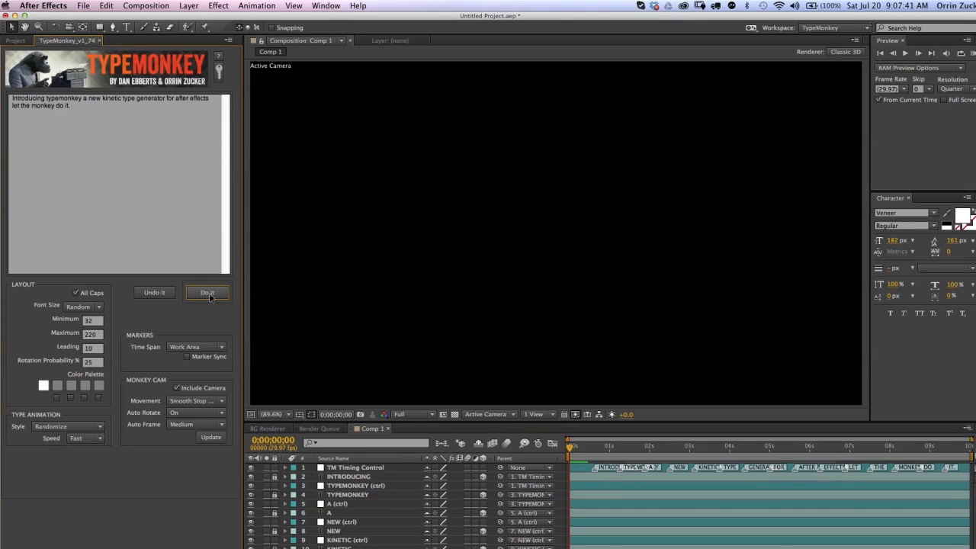
pyautogui.click(207, 293)
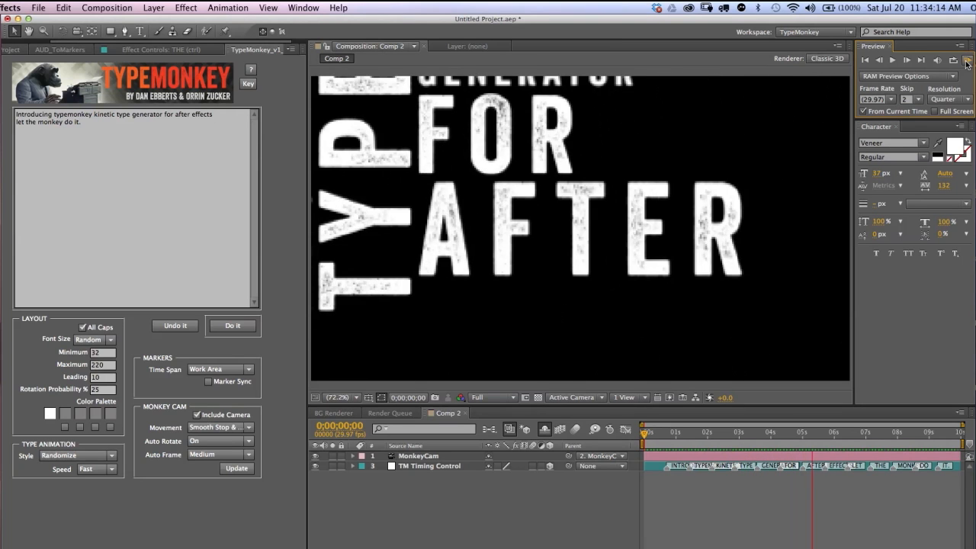
# - Run TypeMonkey in Comp 2 with Include Camera on, creating MonkeyCam and TM Timing Control layers
pyautogui.click(232, 327)
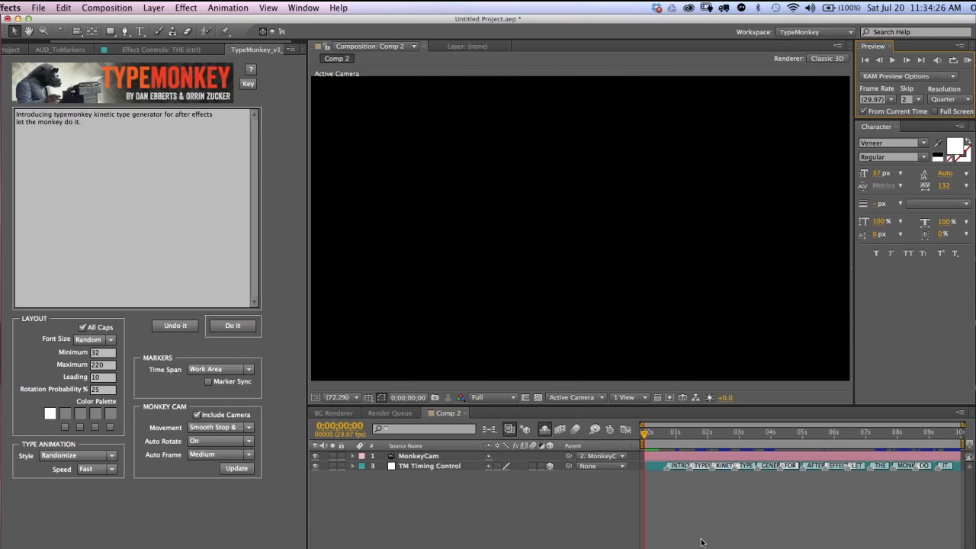
# - Move the TYPEMONKEY and KINETIC markers on TM Timing Control to later times
pyautogui.click(231, 327)
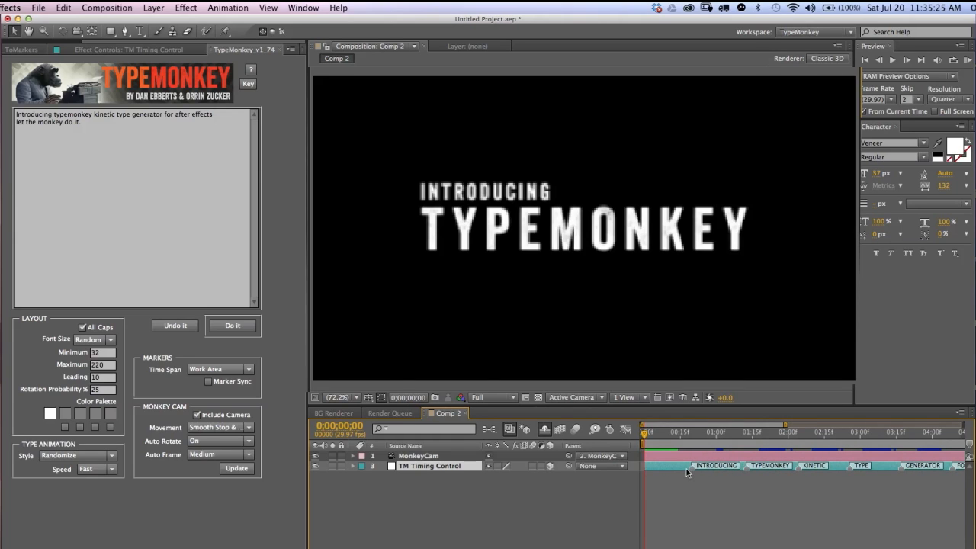
pyautogui.moveTo(693, 465)
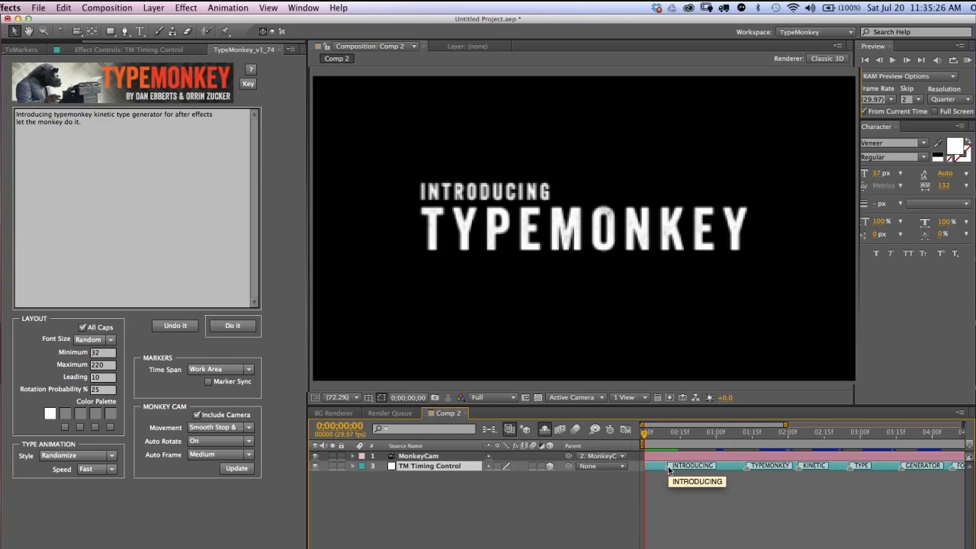
pyautogui.moveTo(669, 470)
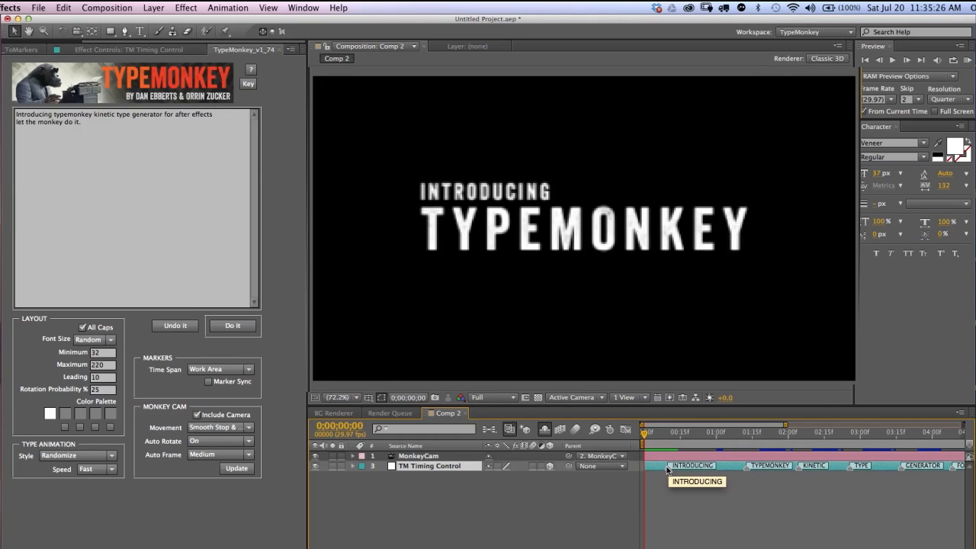
pyautogui.moveTo(738, 471)
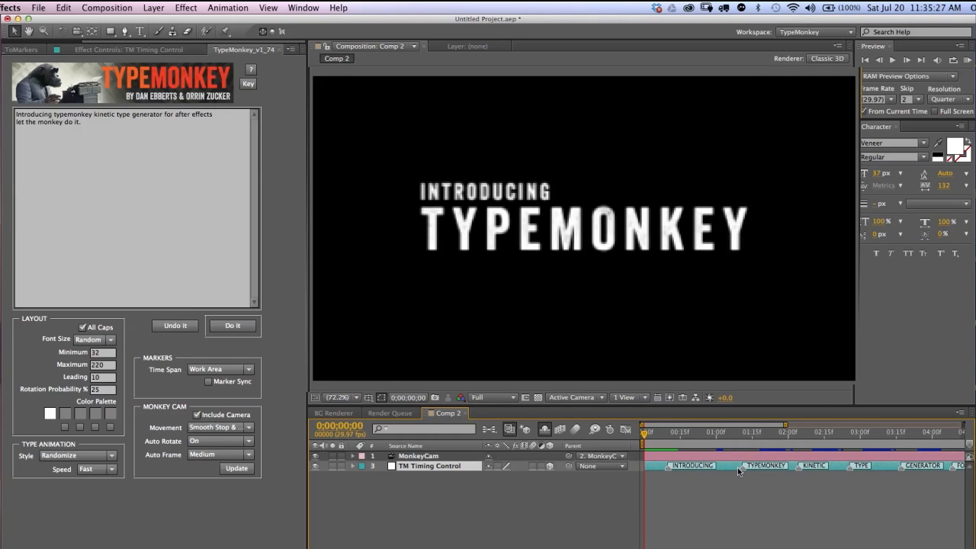
pyautogui.moveTo(922, 467)
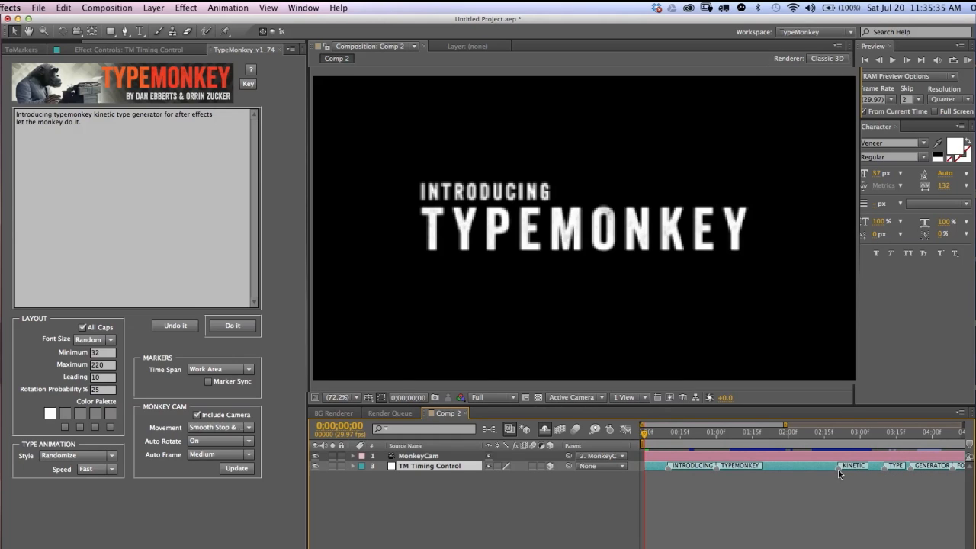
pyautogui.hscroll(3)
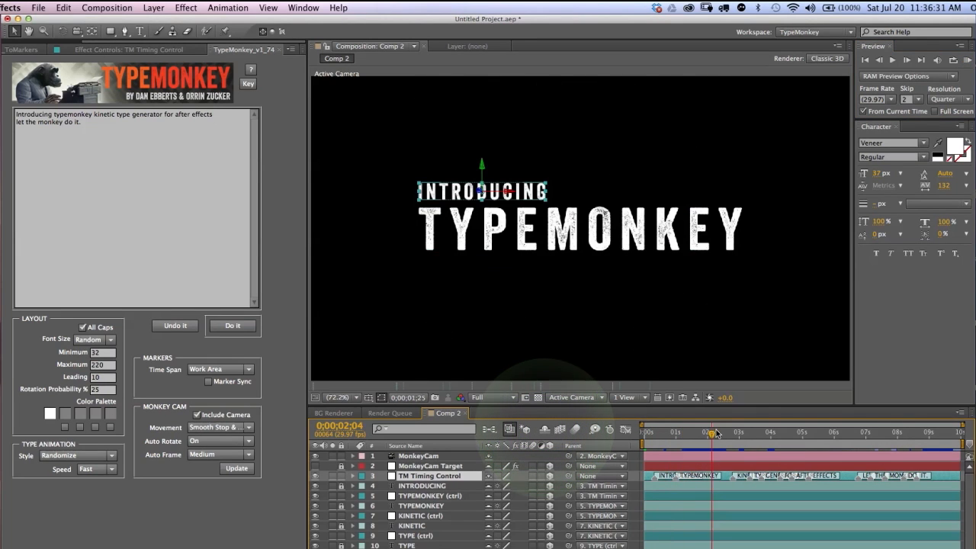
# - Scrub to where KINETIC appears and reveal the KINETIC layer's Scale property
pyautogui.moveTo(711, 433); pyautogui.dragTo(735, 434)
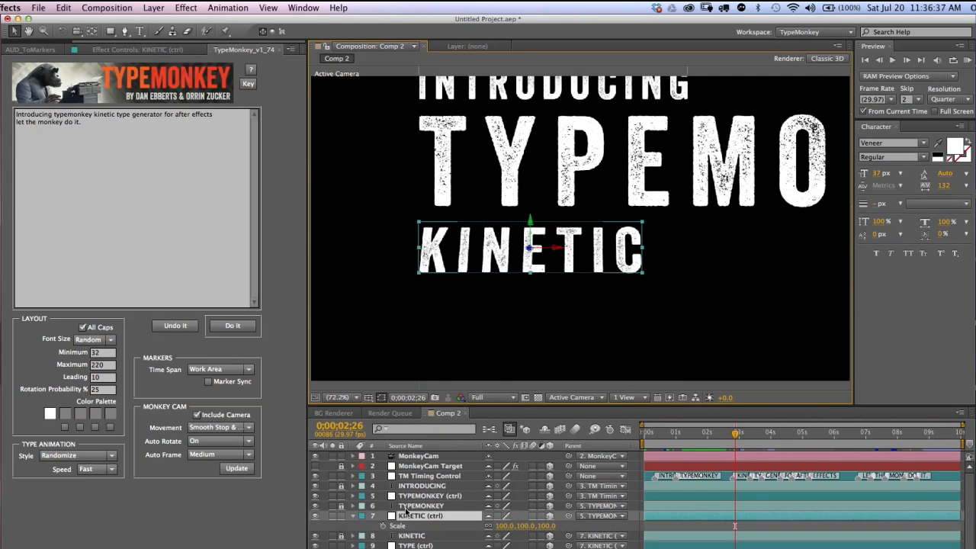
pyautogui.doubleClick(503, 524)
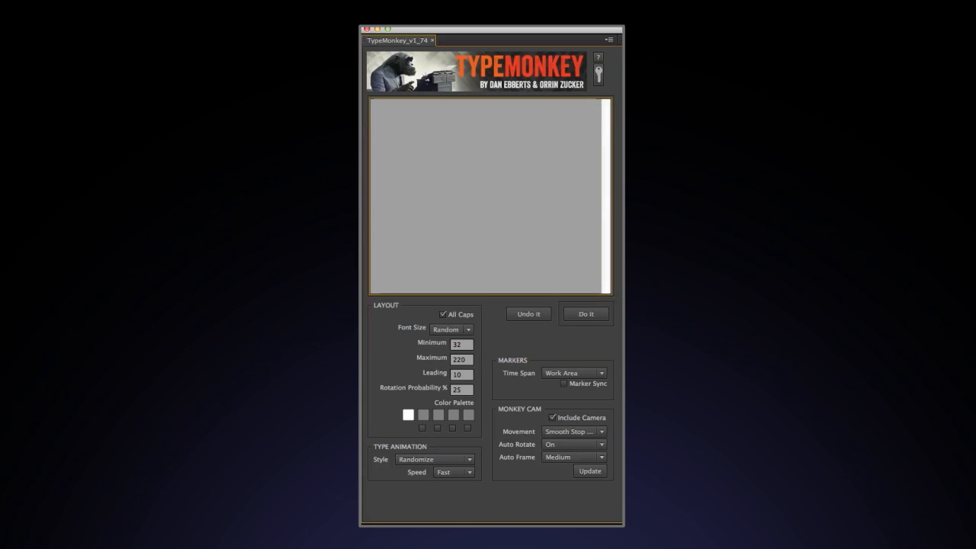
# - Start a 'T' in the text box and show the Text Box Keyboard Commands reference
pyautogui.write('T')
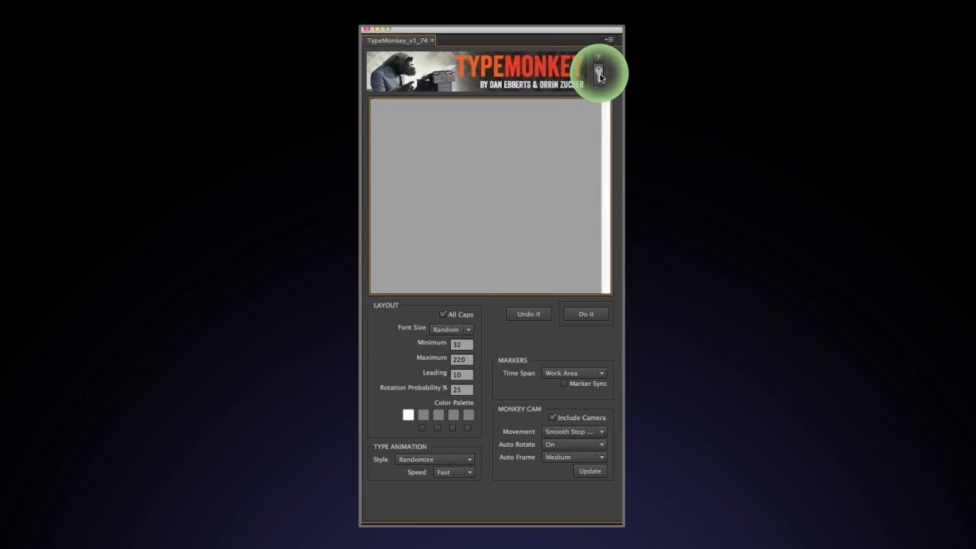
pyautogui.click(598, 72)
pyautogui.write('Let | the | Monkey | do | it.')
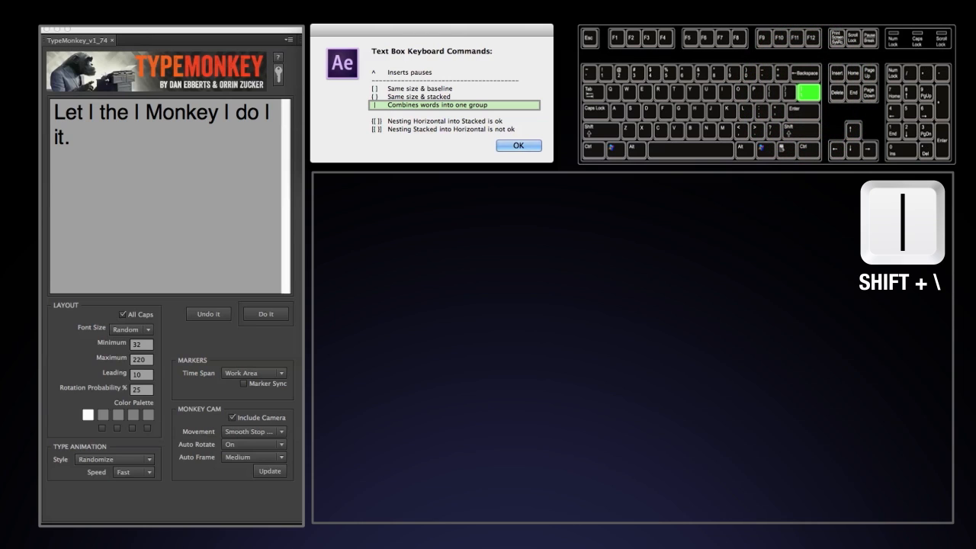
# - Dismiss the keyboard commands reference with OK, keeping 'Let | the | Monkey | do | it.'
pyautogui.click(265, 315)
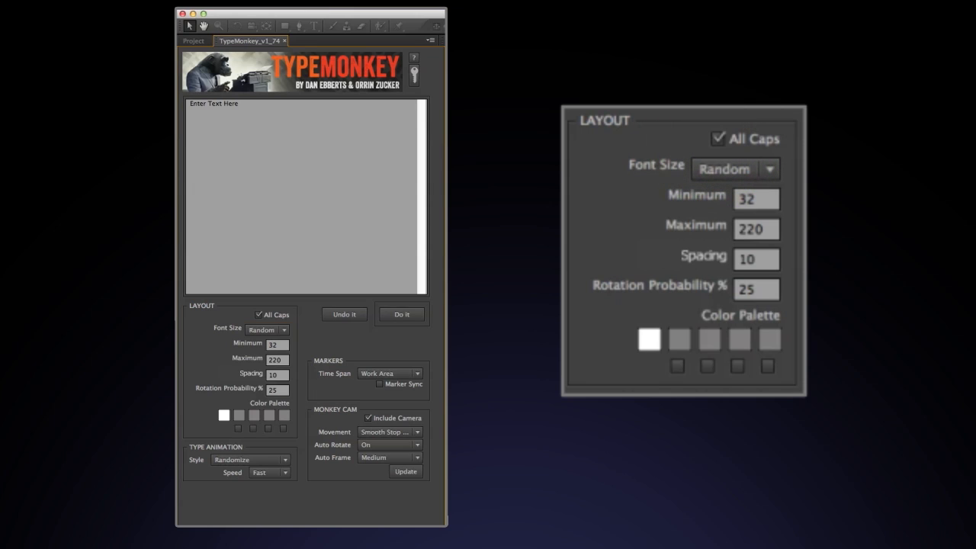
pyautogui.moveTo(598, 178)
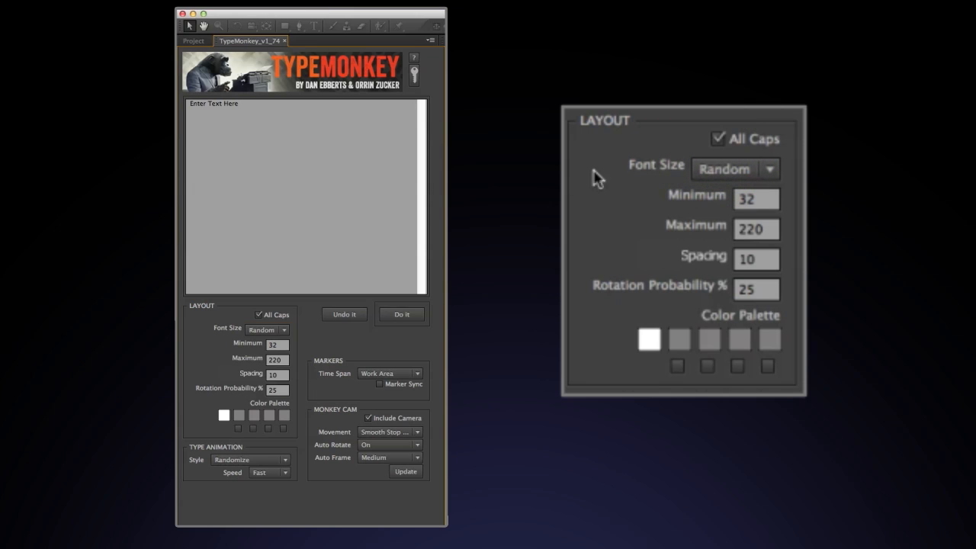
# - Toggle All Caps off and on, try Constant font size, then return to Random
pyautogui.click(717, 137)
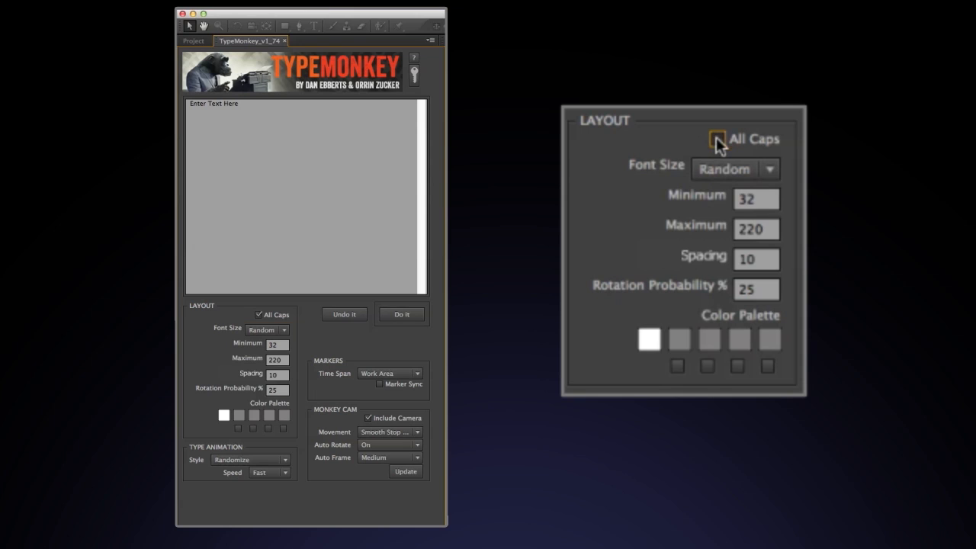
pyautogui.click(717, 138)
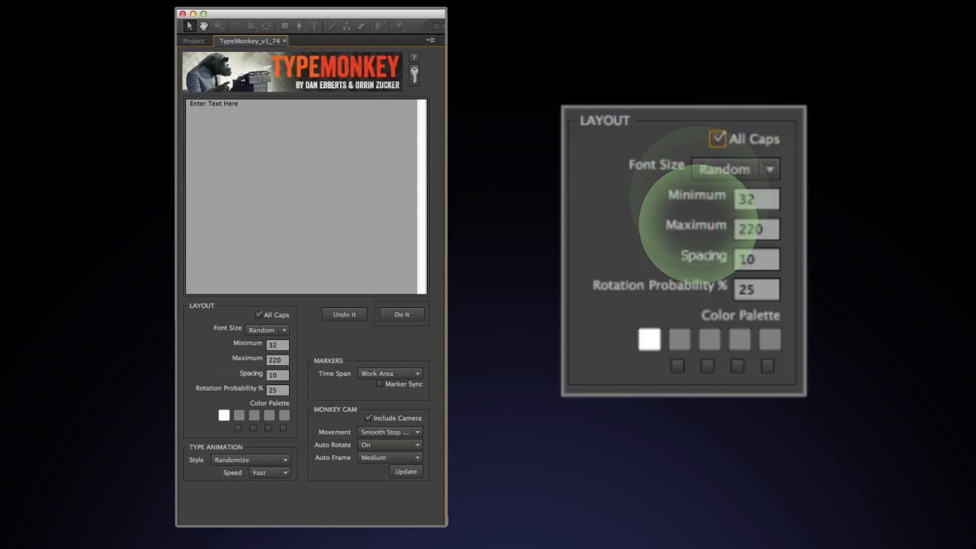
pyautogui.click(735, 168)
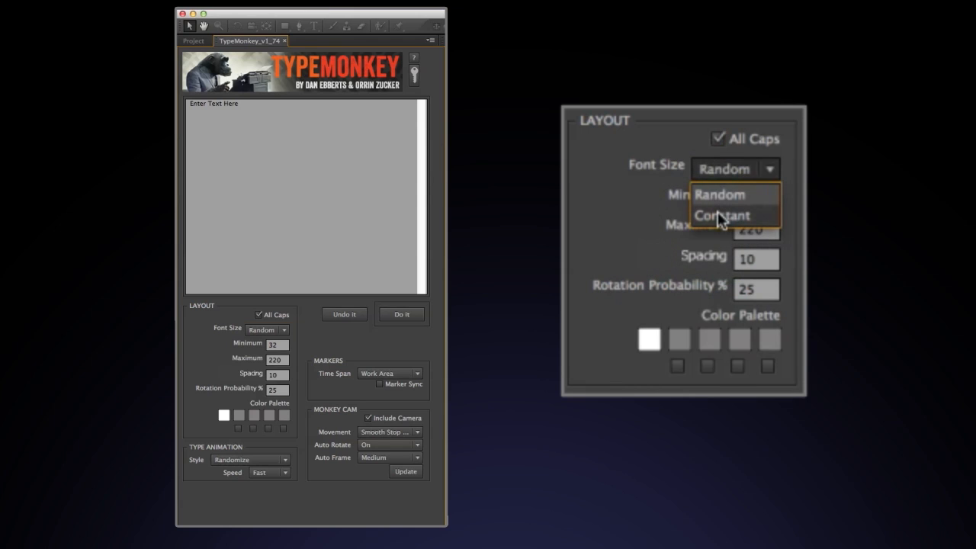
pyautogui.click(721, 215)
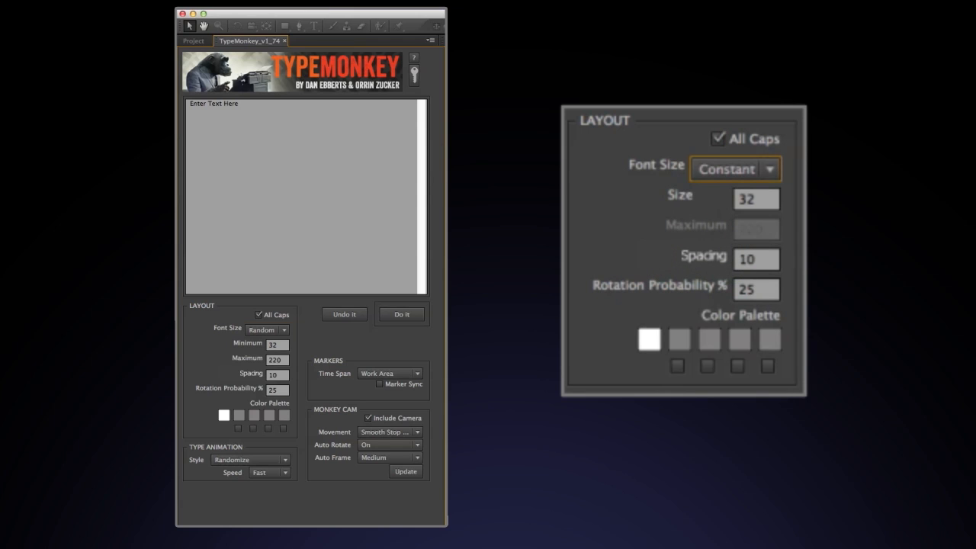
pyautogui.click(735, 168)
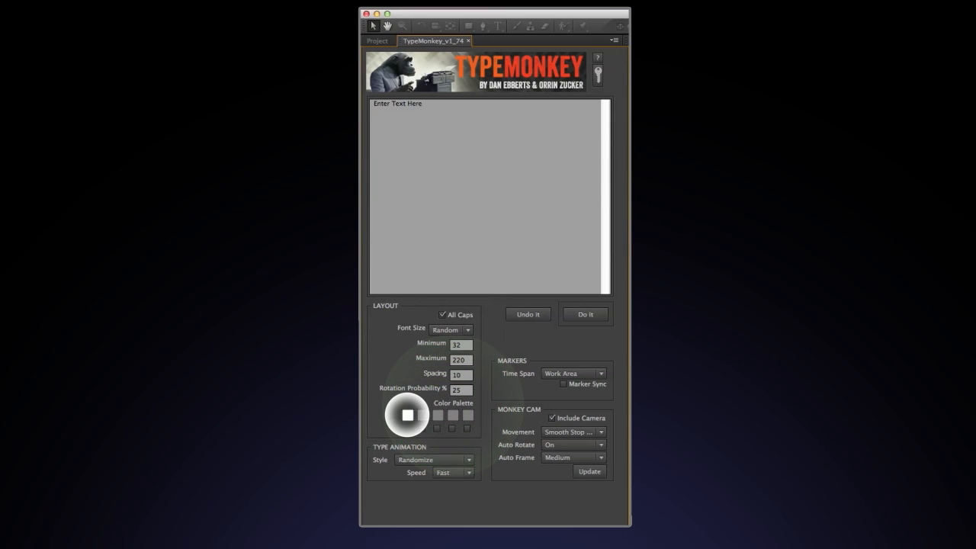
# - Pick a green swatch for the Color Palette and tick its checkbox
pyautogui.click(406, 415)
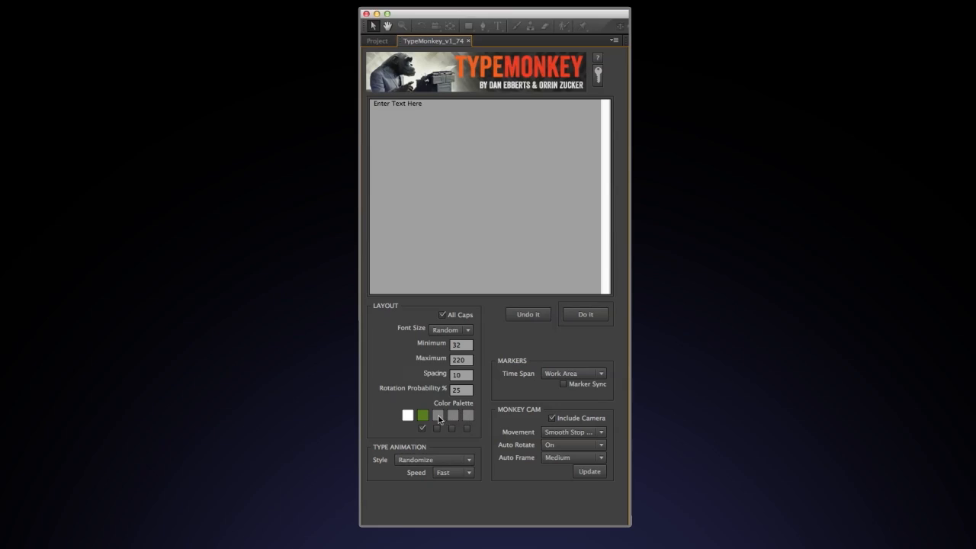
pyautogui.click(436, 415)
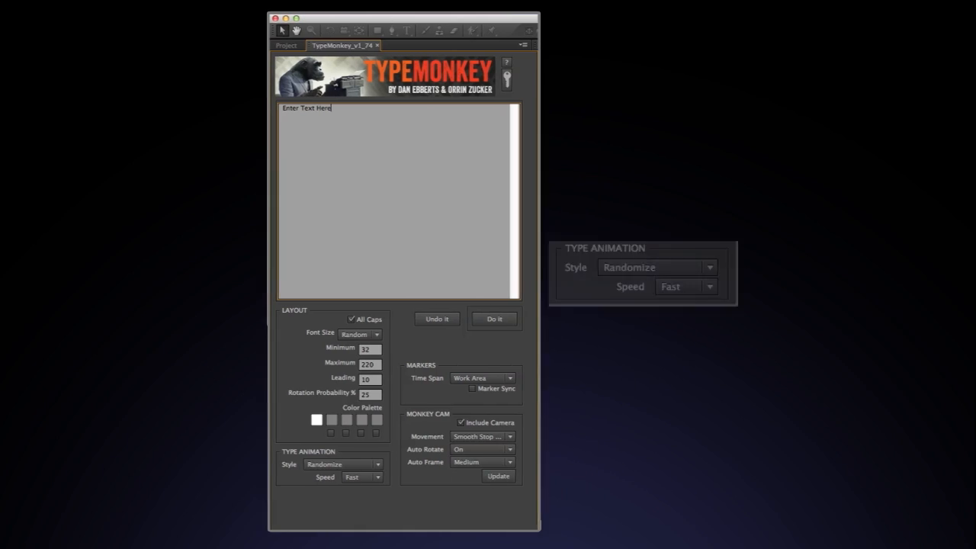
pyautogui.click(709, 267)
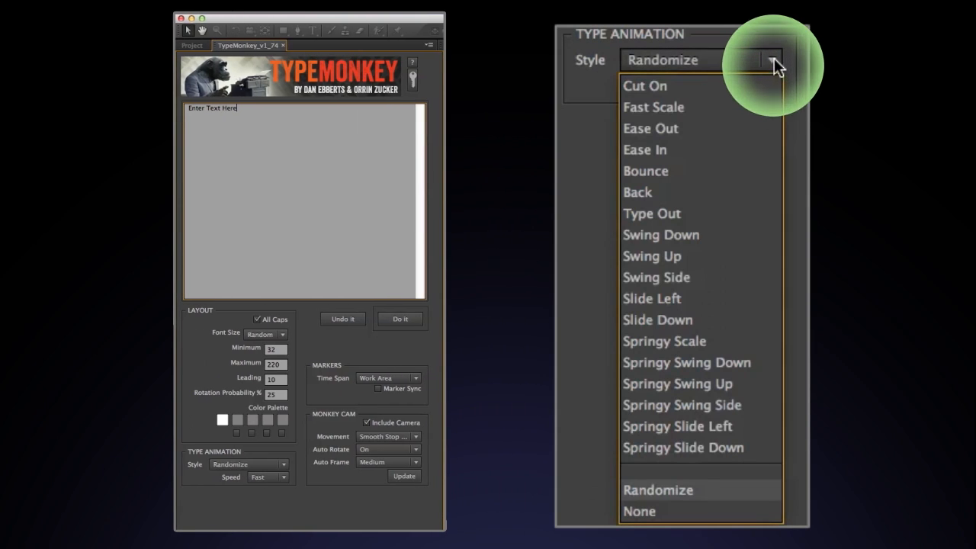
pyautogui.moveTo(753, 241)
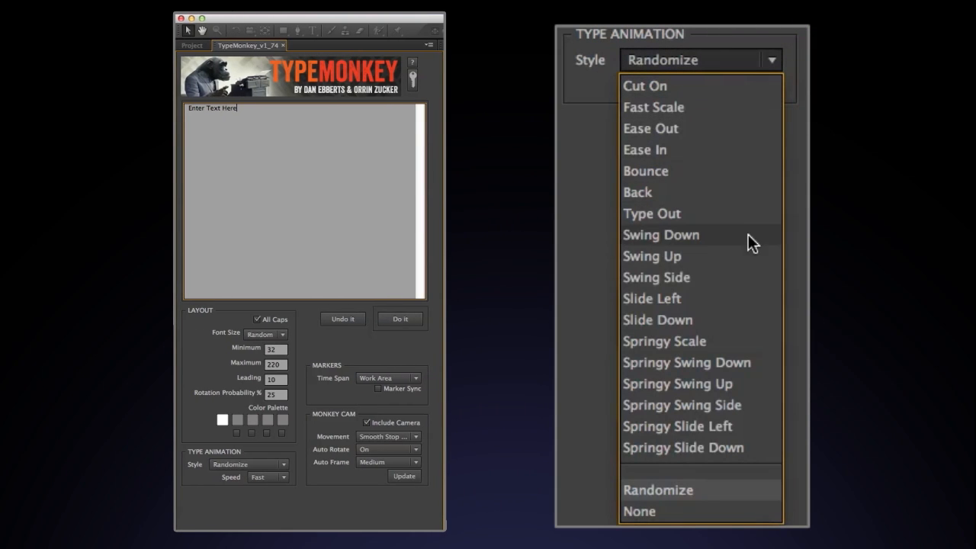
pyautogui.moveTo(778, 449)
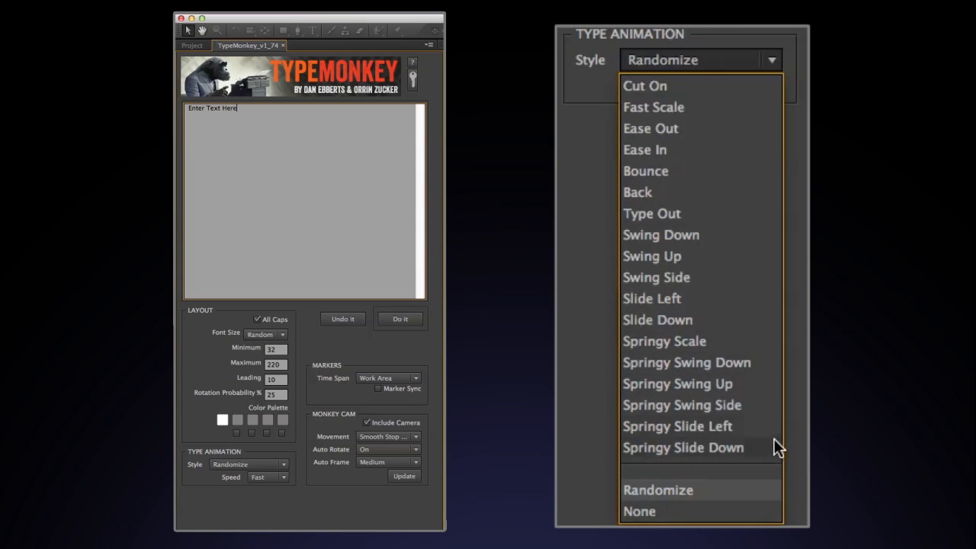
pyautogui.moveTo(758, 266)
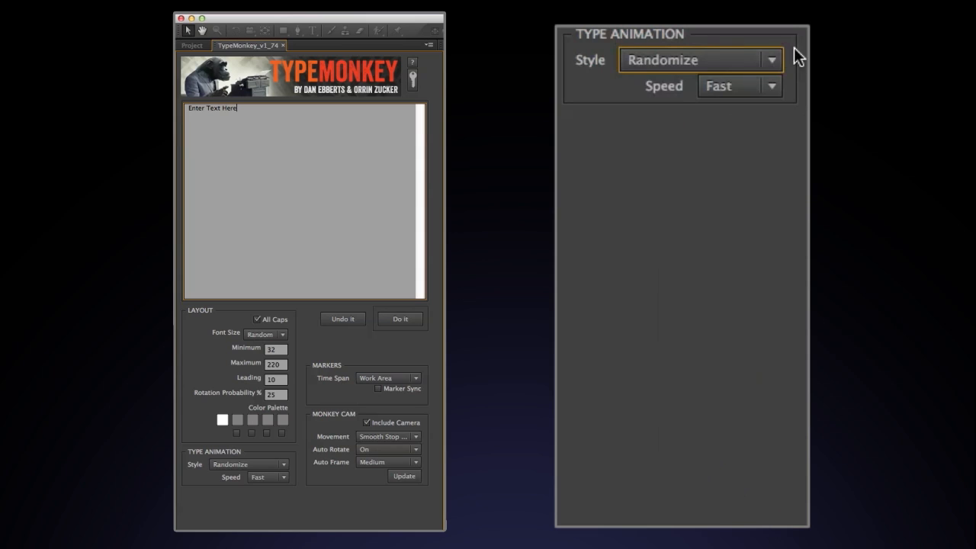
pyautogui.moveTo(785, 64)
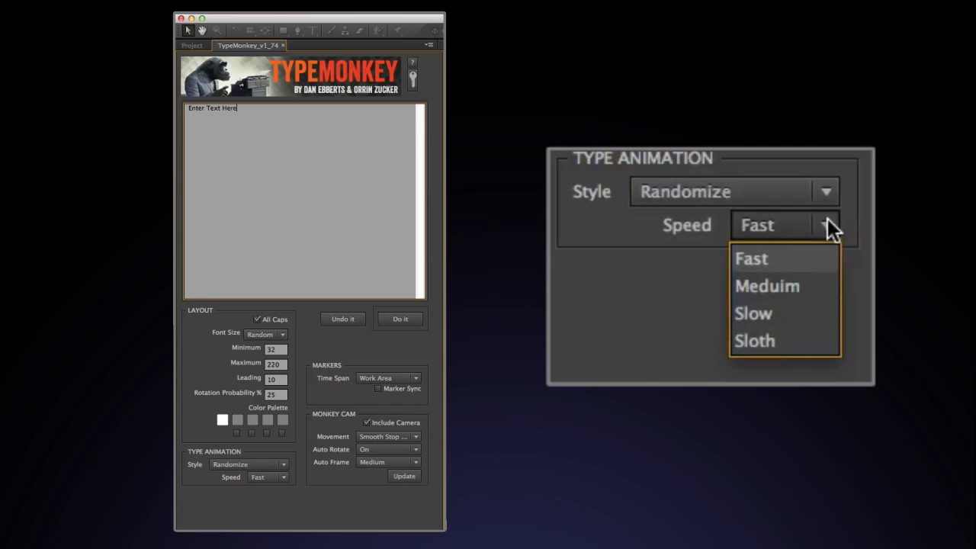
pyautogui.click(750, 258)
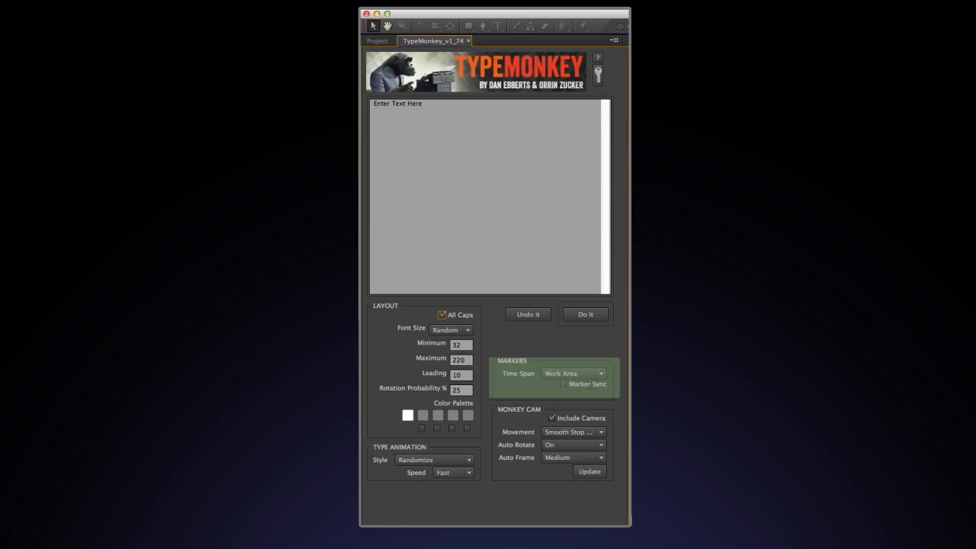
# - Focus the TypeMonkey text box (Ctrl+6) holding 'Typemonkey kinetic type generator for After Effects.'
pyautogui.press('ctrl+6')
pyautogui.write('Typemonkey kinetic type generator for After Effects')
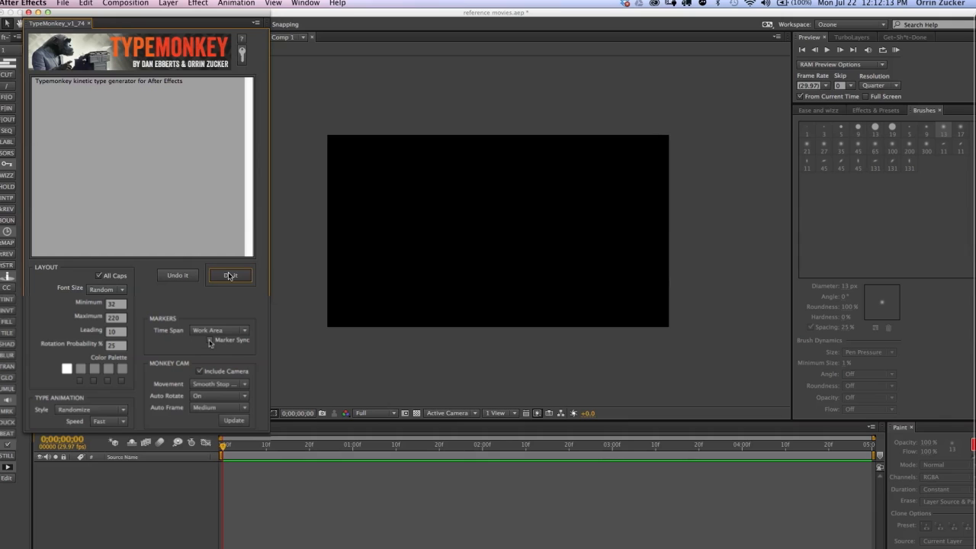
pyautogui.click(229, 274)
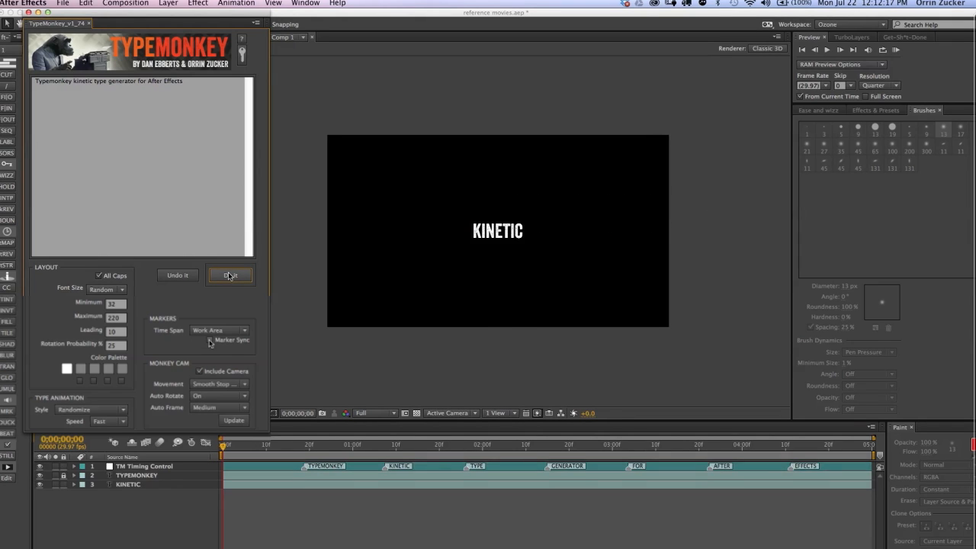
pyautogui.click(228, 274)
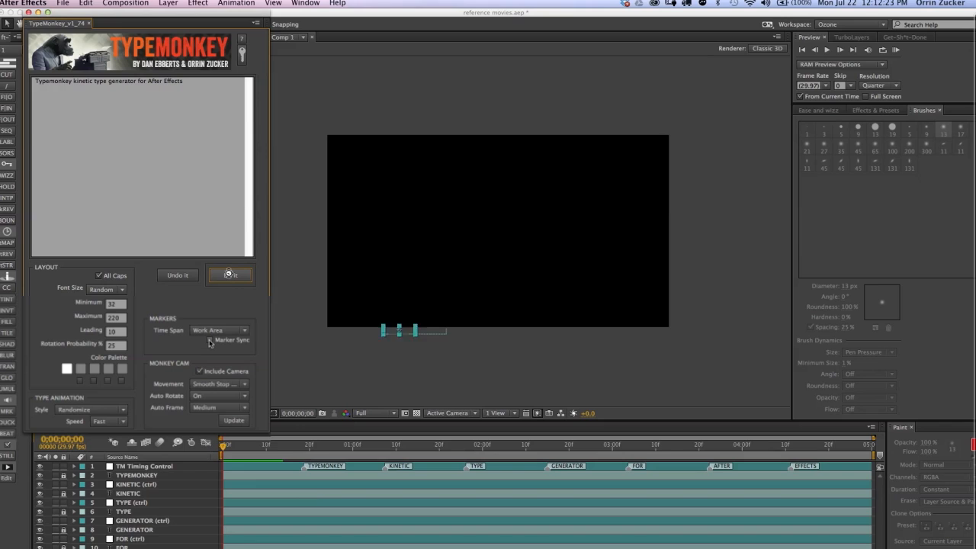
pyautogui.click(229, 274)
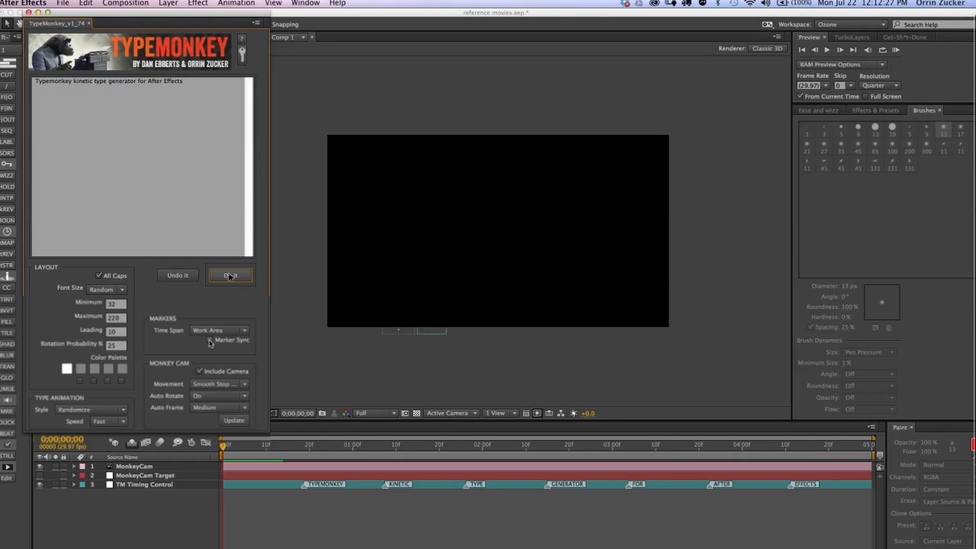
pyautogui.click(229, 274)
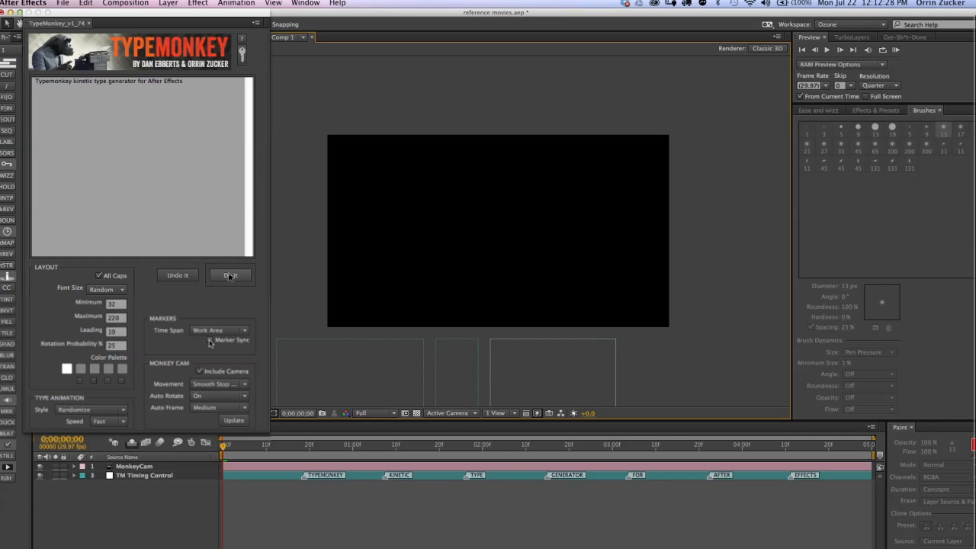
pyautogui.click(229, 274)
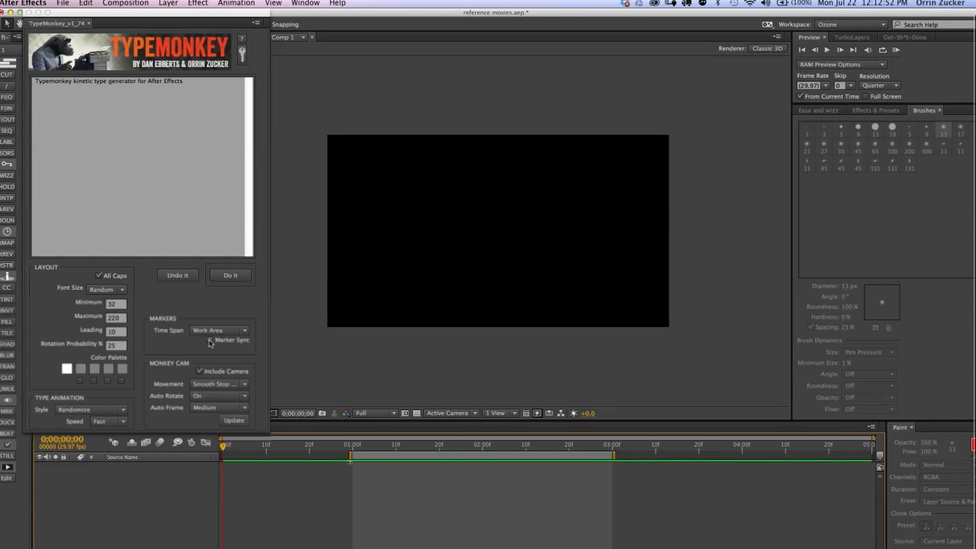
pyautogui.click(228, 274)
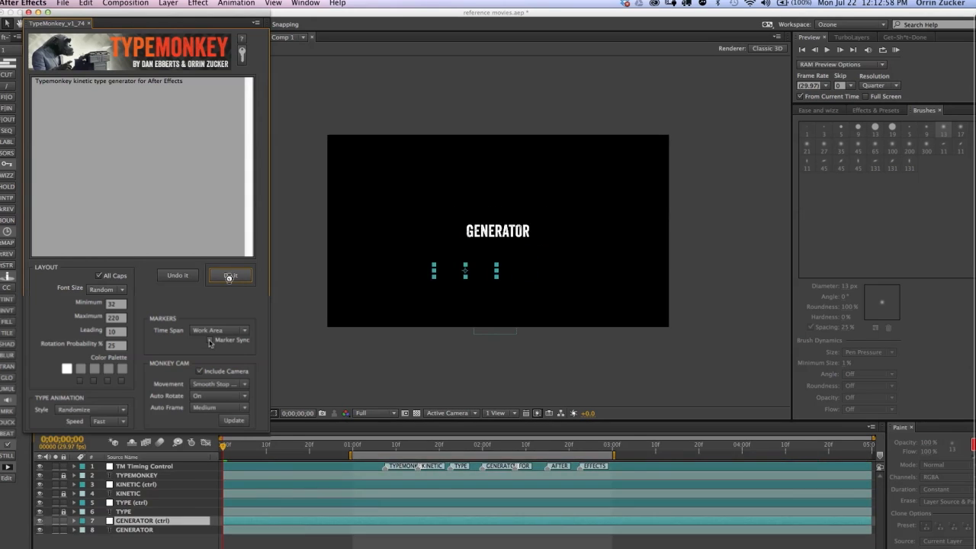
pyautogui.click(230, 275)
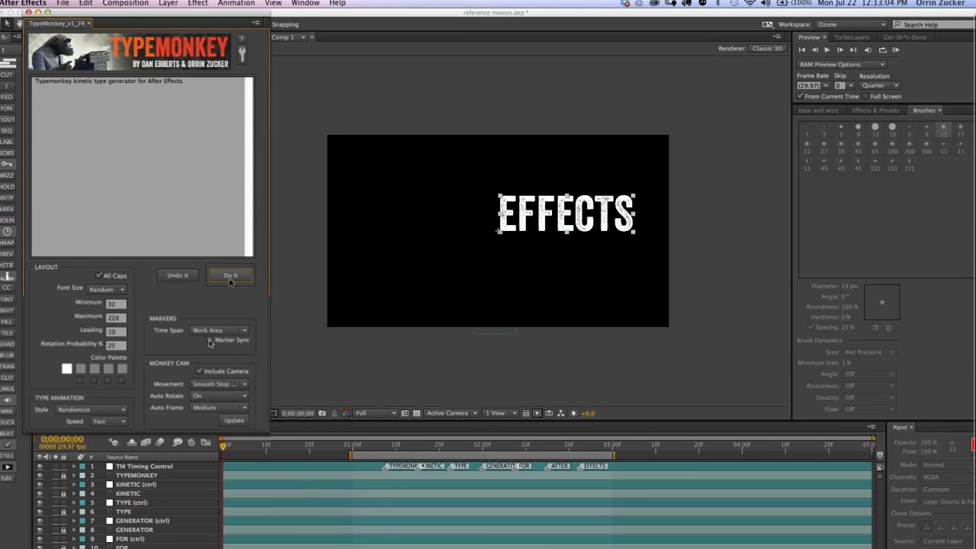
pyautogui.click(230, 274)
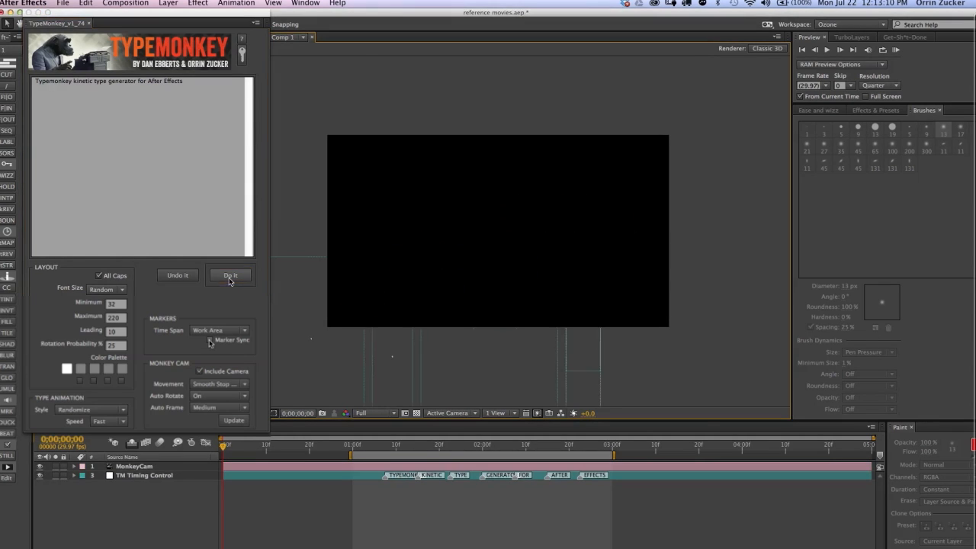
pyautogui.click(229, 274)
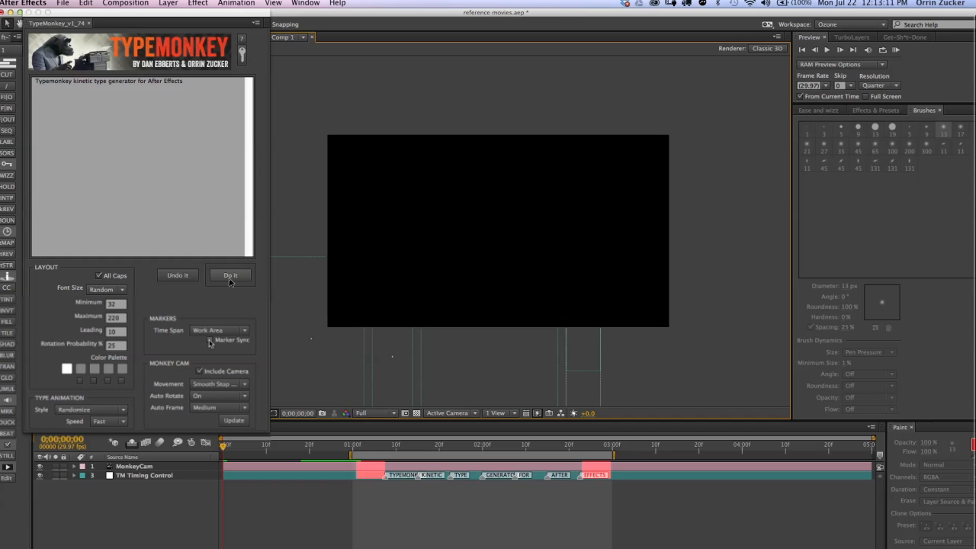
pyautogui.click(228, 275)
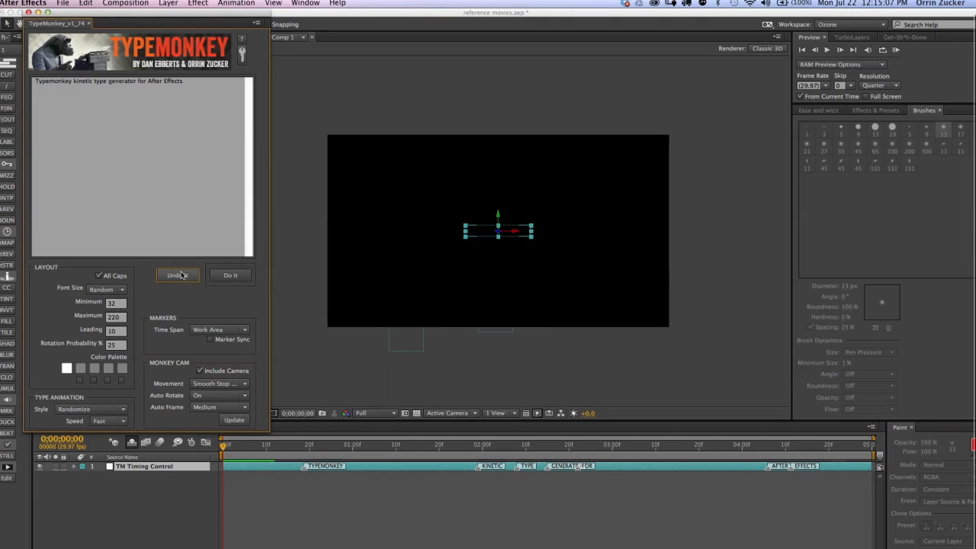
# - Undo the last build, keep the marker layer saved as TM Markers, and enable Marker Sync
pyautogui.click(177, 275)
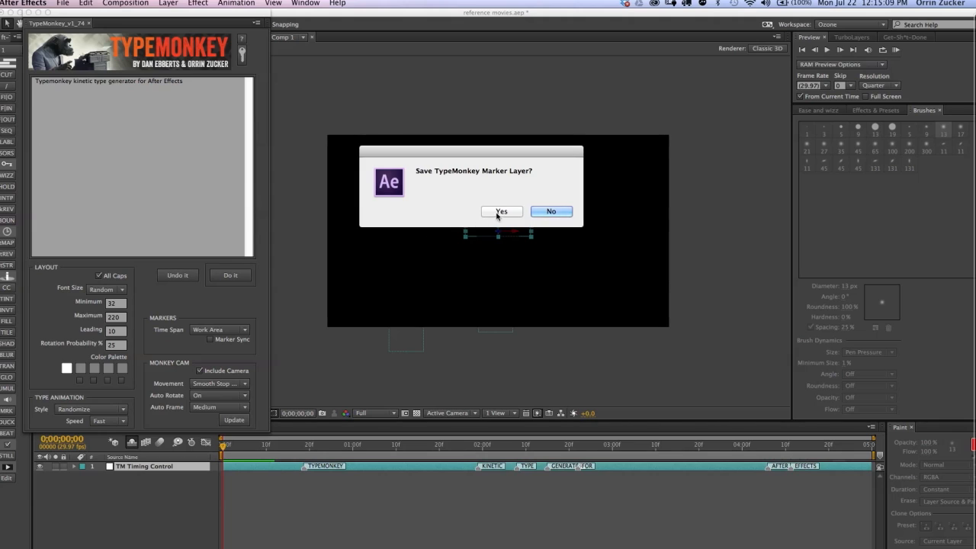
pyautogui.click(500, 211)
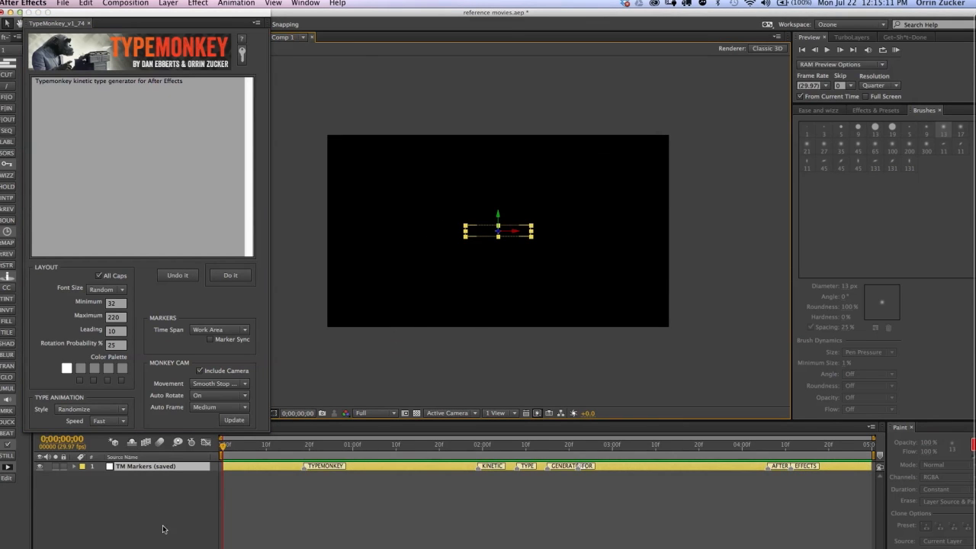
pyautogui.click(210, 339)
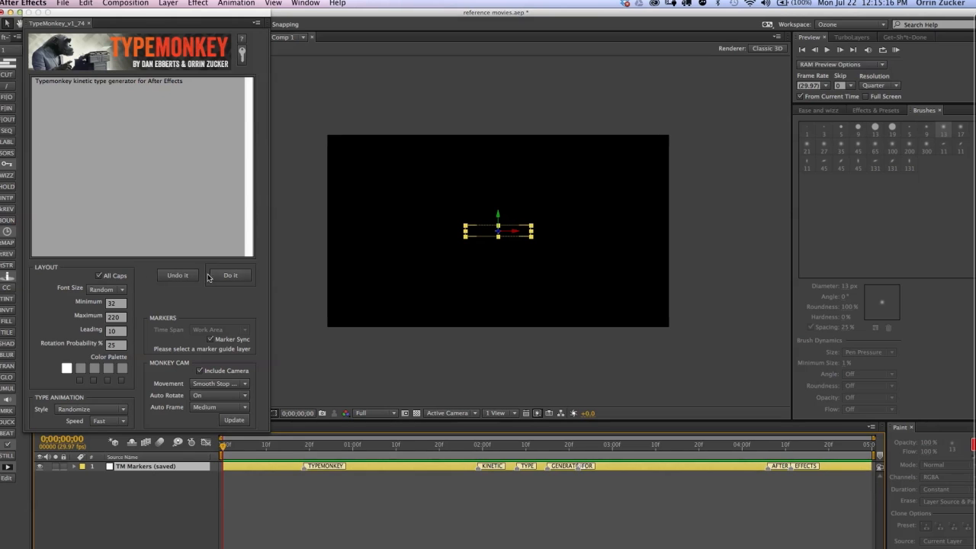
# - Rebuild the type animation with Do It, synced to the saved markers, and preview it
pyautogui.click(229, 275)
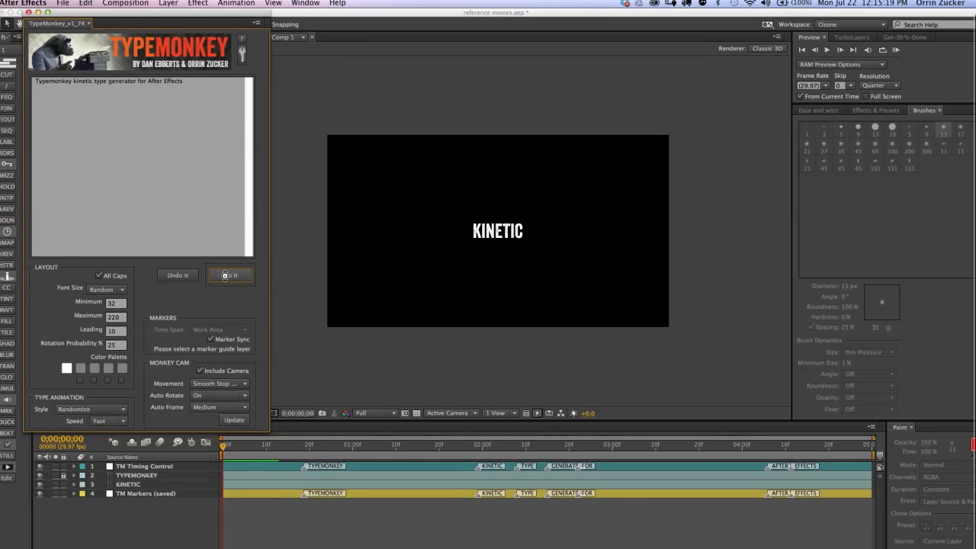
pyautogui.click(229, 274)
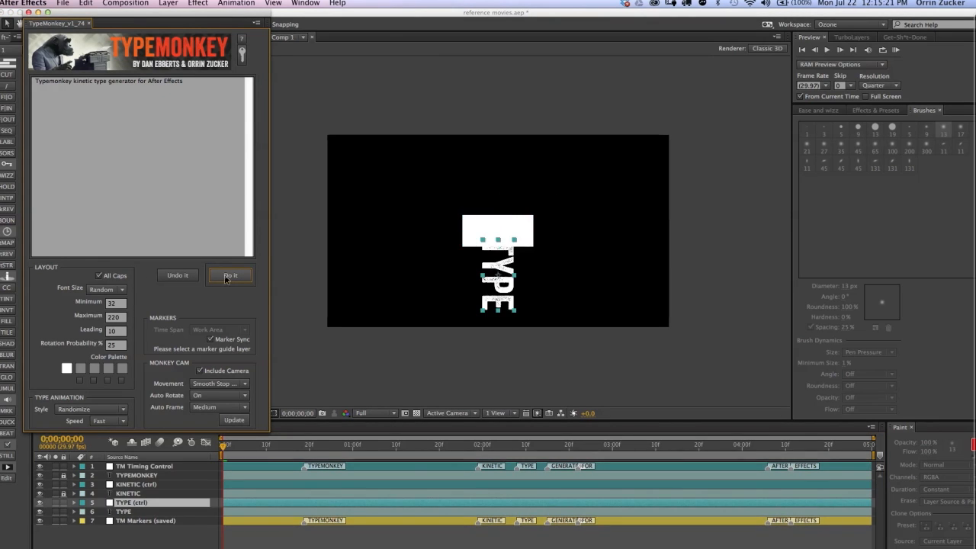
pyautogui.click(228, 275)
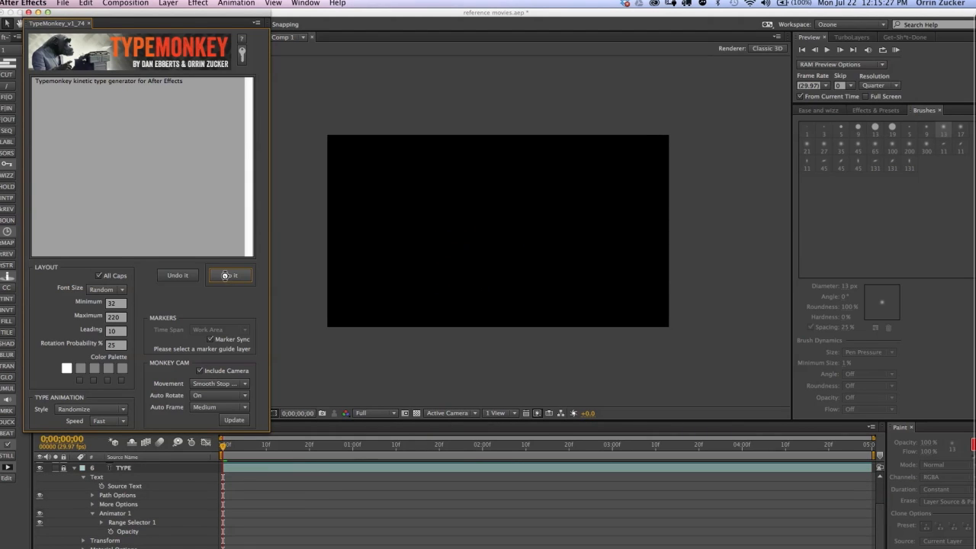
pyautogui.click(228, 274)
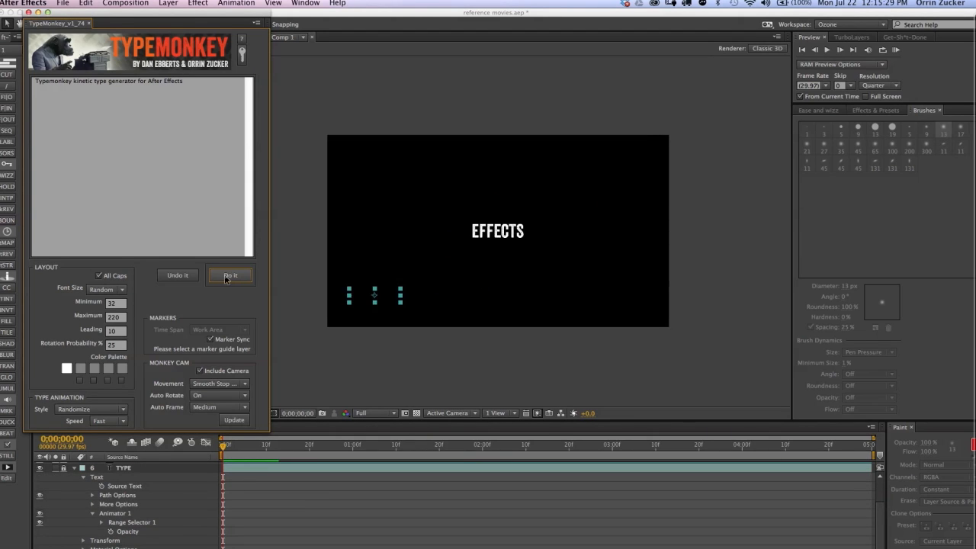
pyautogui.click(229, 275)
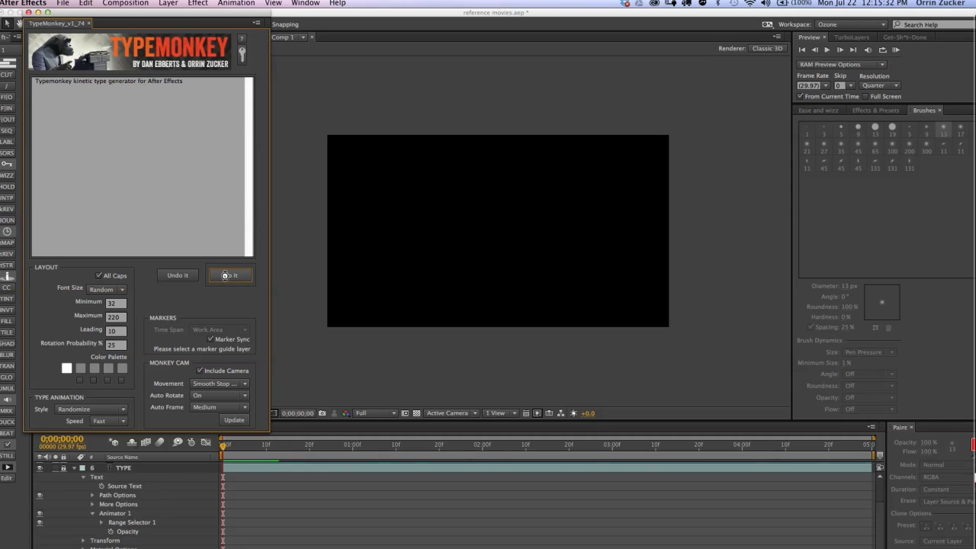
pyautogui.click(229, 275)
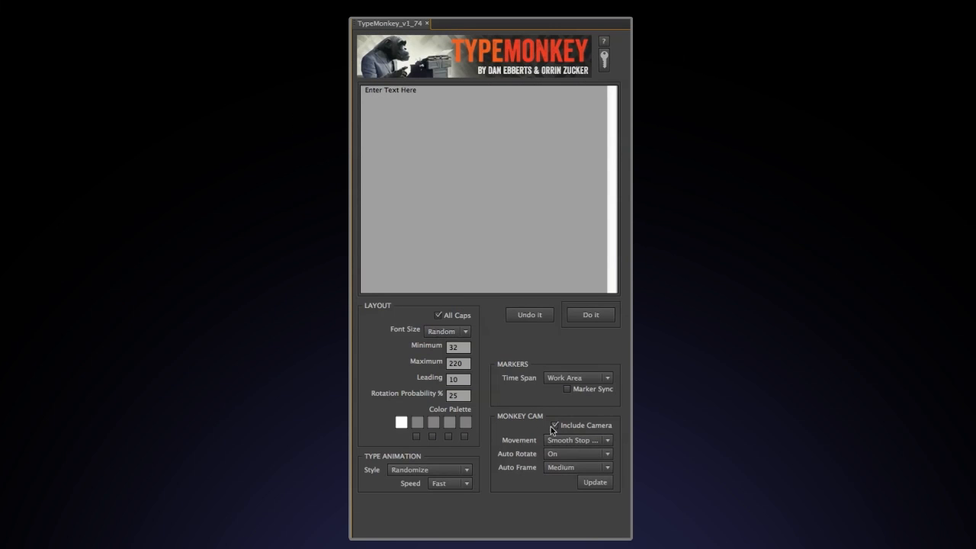
# - Enable Include Camera with Smooth Stop movement, Auto Rotate on and Medium framing, then update
pyautogui.click(555, 425)
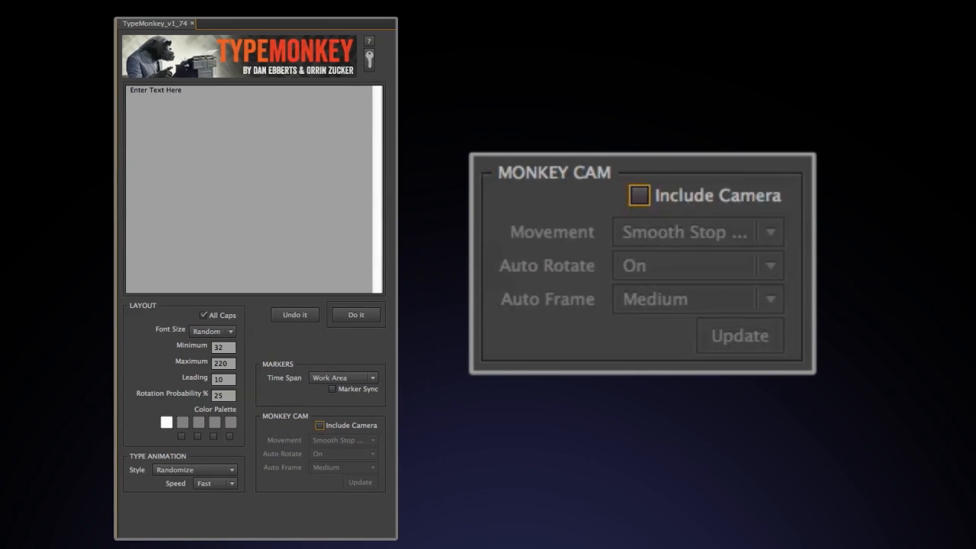
pyautogui.click(639, 196)
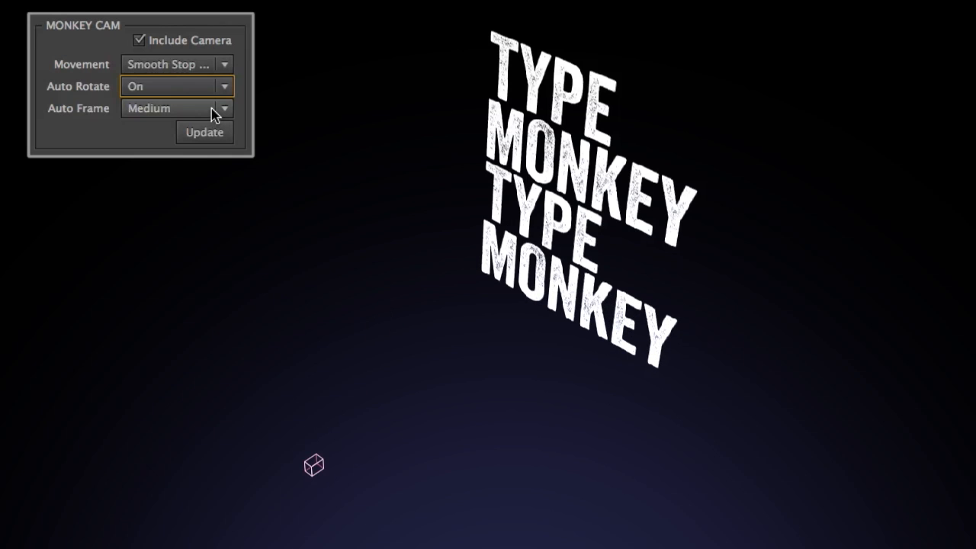
# - Set MonkeyCam Auto Frame to Kong with Auto Rotate off so TYPE fills the frame
pyautogui.click(176, 109)
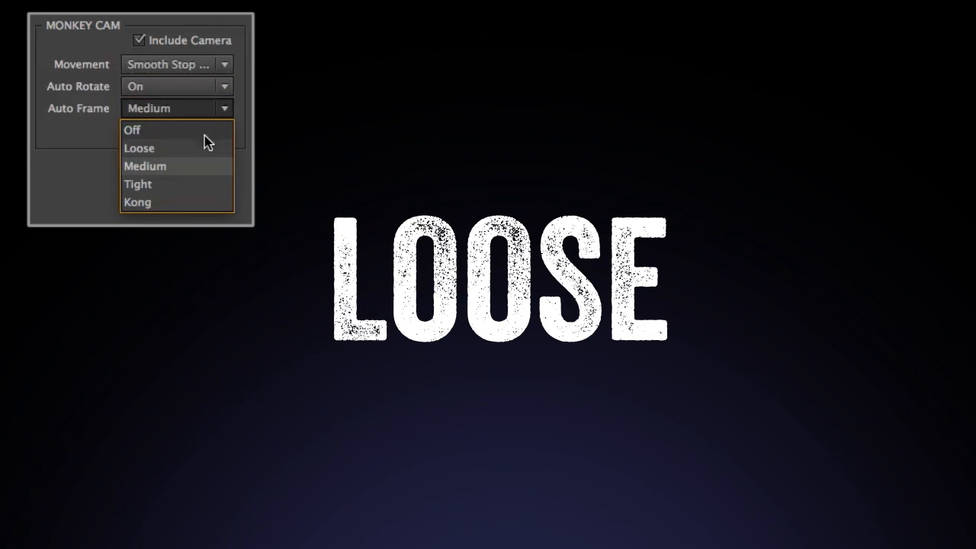
pyautogui.click(137, 183)
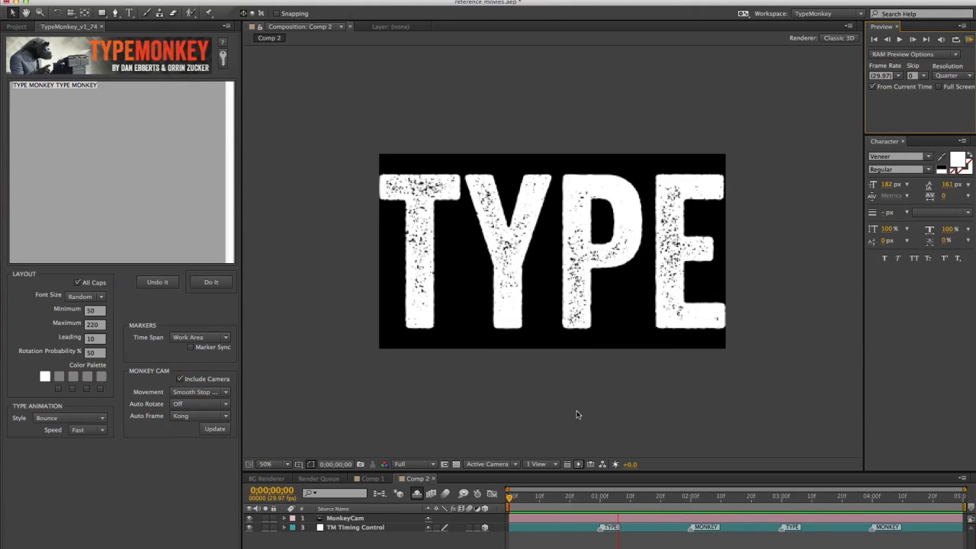
# - Change MonkeyCam Auto Frame to Loose so the words sit smaller in the frame
pyautogui.click(199, 415)
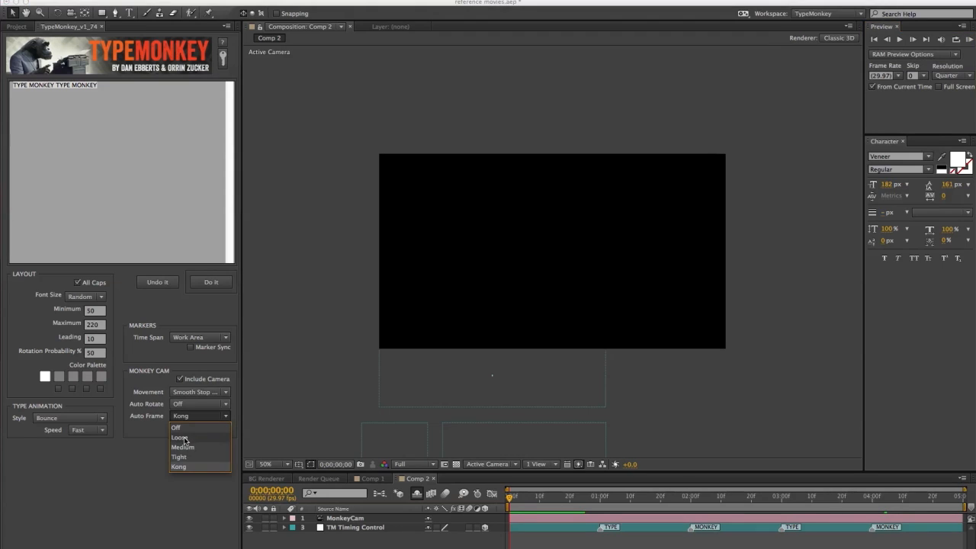
pyautogui.click(180, 436)
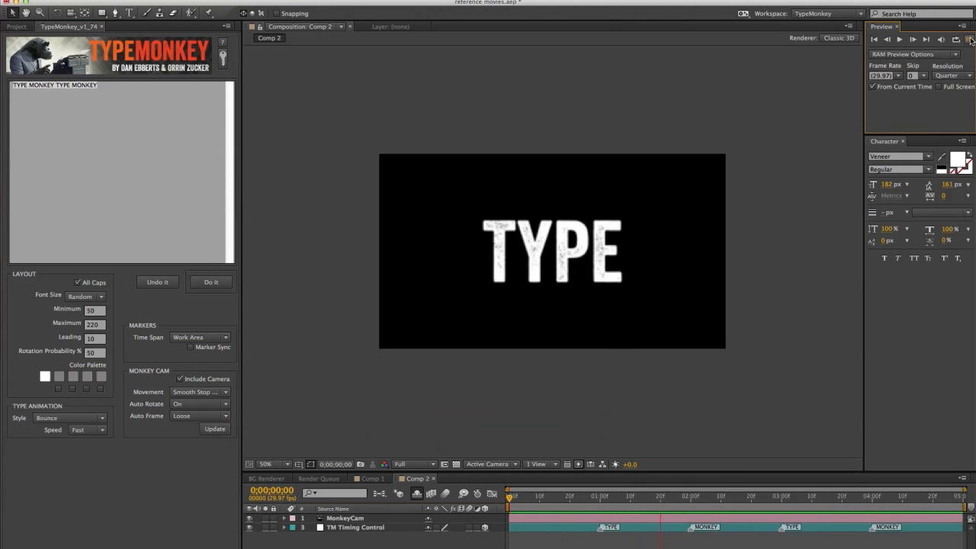